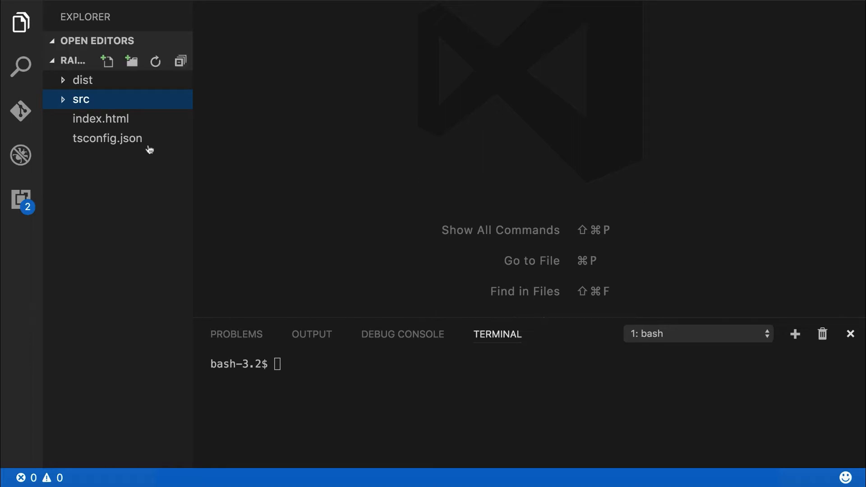
{"action": "mouse_move", "coordinate": [81, 99]}
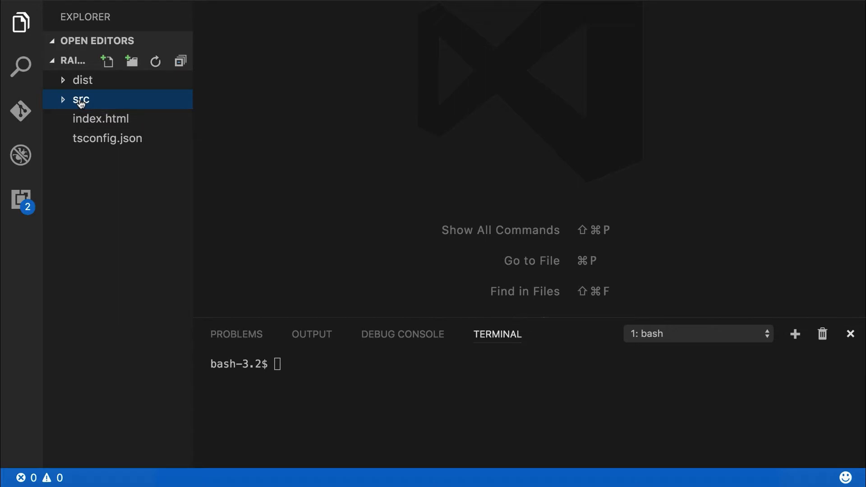
Step: Expand the src folder in the Explorer to reach and open app.js
{"action": "left_click", "coordinate": [81, 99]}
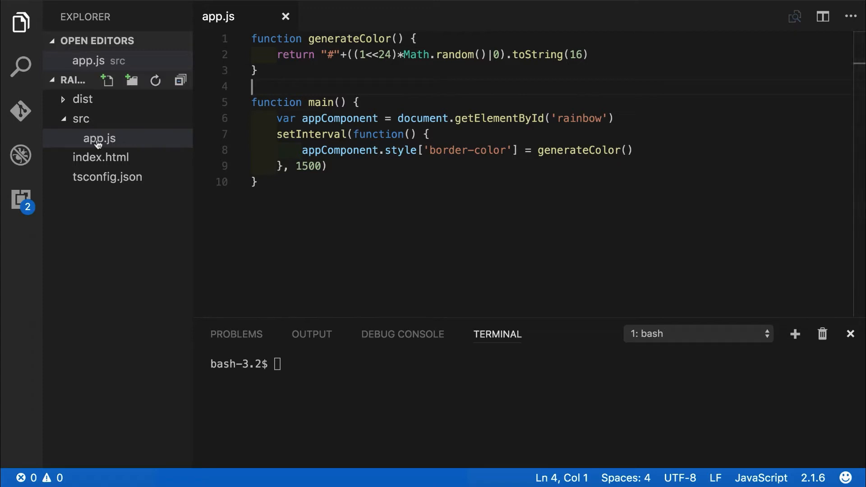
Step: Rename app.js to app.ts and start the compiler with tsc -w
{"action": "right_click", "coordinate": [99, 138]}
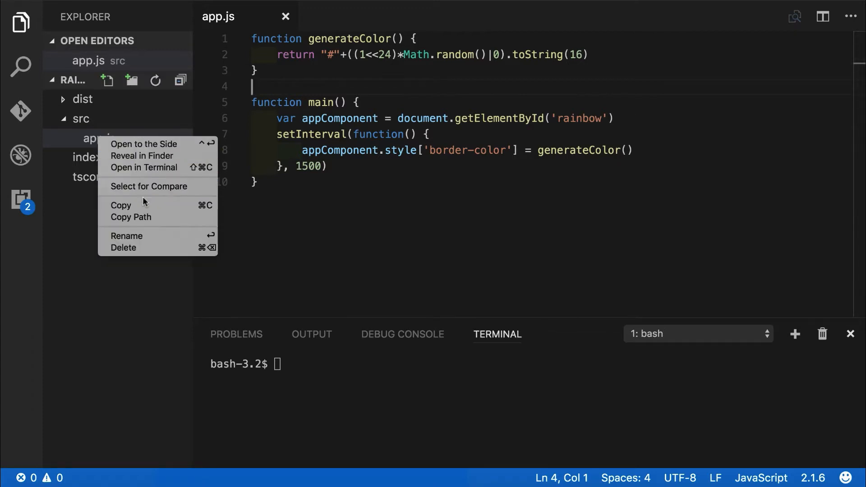
{"action": "left_click", "coordinate": [126, 236]}
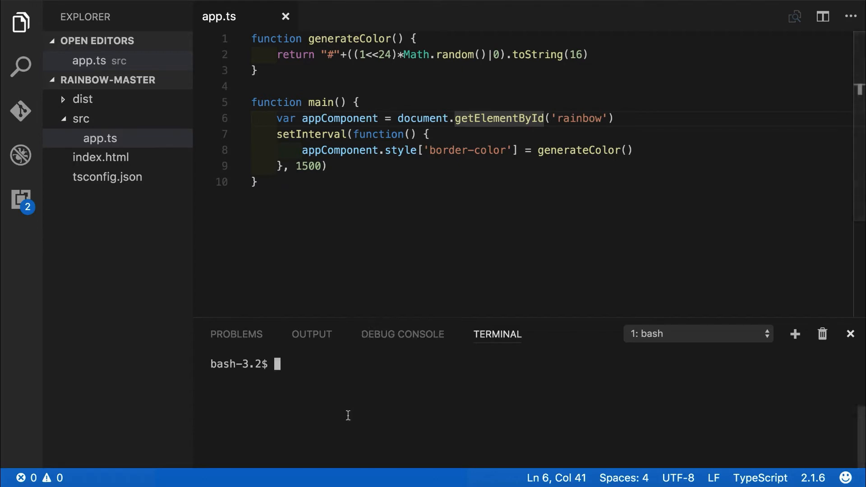
{"action": "type", "text": "tsc -w"}
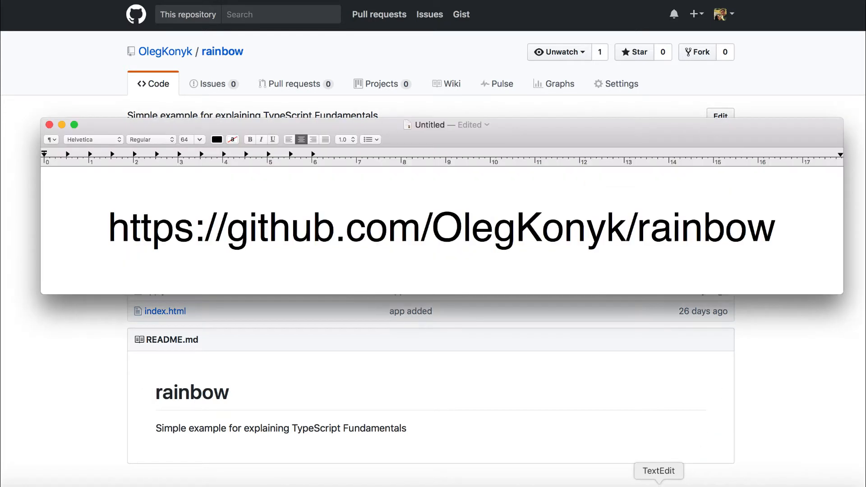
Step: Switch the rainbow repository to the html_to_ts branch and view src/app.ts
{"action": "left_click", "coordinate": [493, 227]}
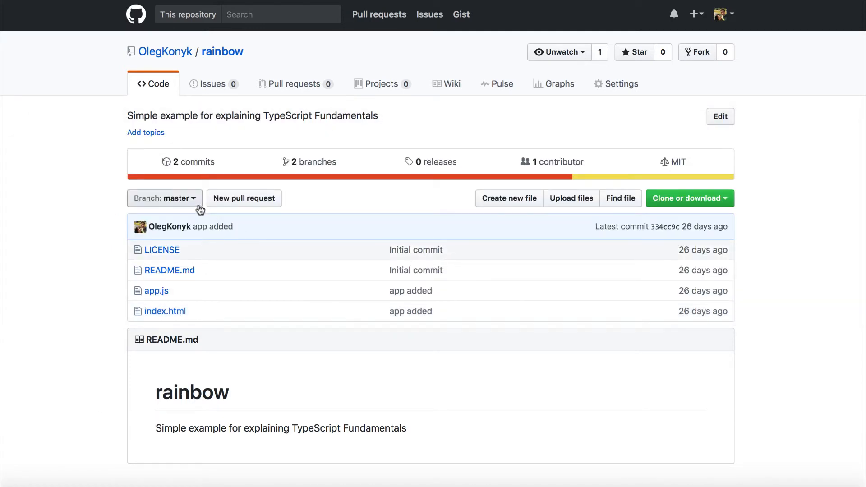
{"action": "left_click", "coordinate": [165, 198]}
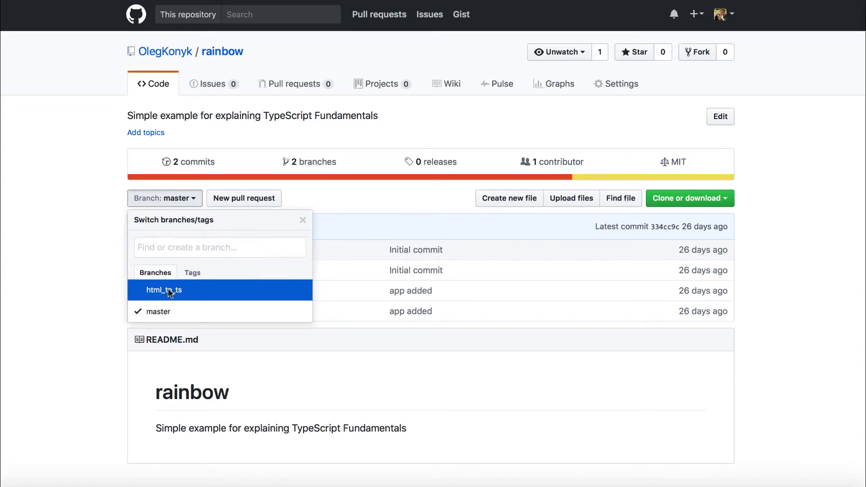
{"action": "left_click", "coordinate": [163, 290]}
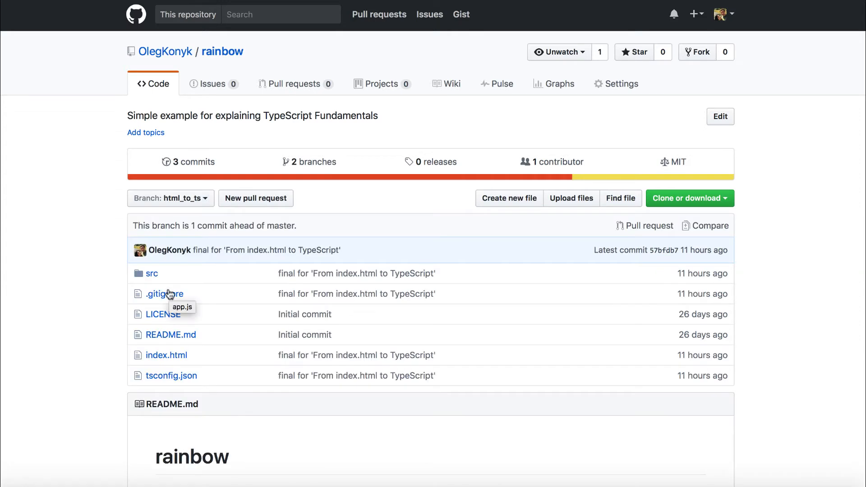
{"action": "mouse_move", "coordinate": [304, 335]}
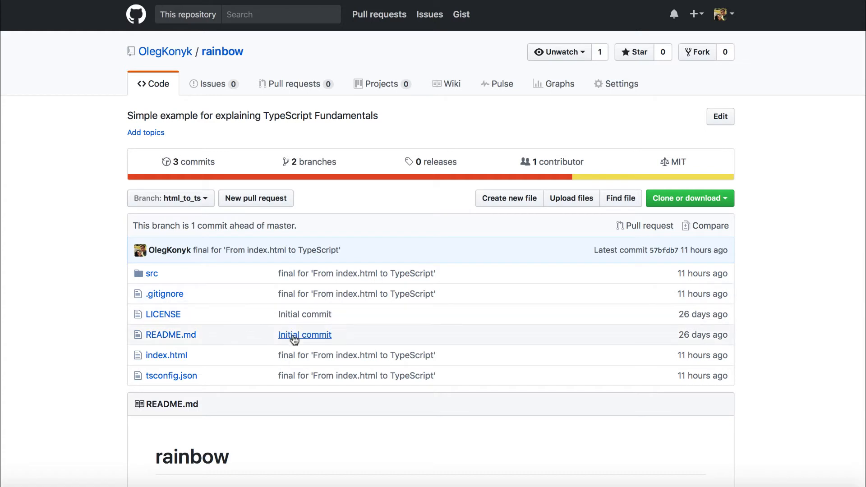
{"action": "scroll", "scroll_direction": "down", "scroll_amount": 3}
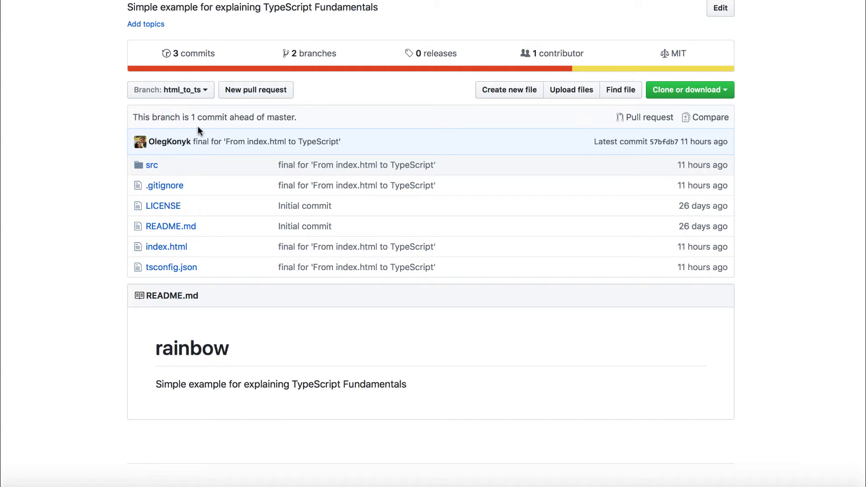
{"action": "left_click", "coordinate": [152, 164]}
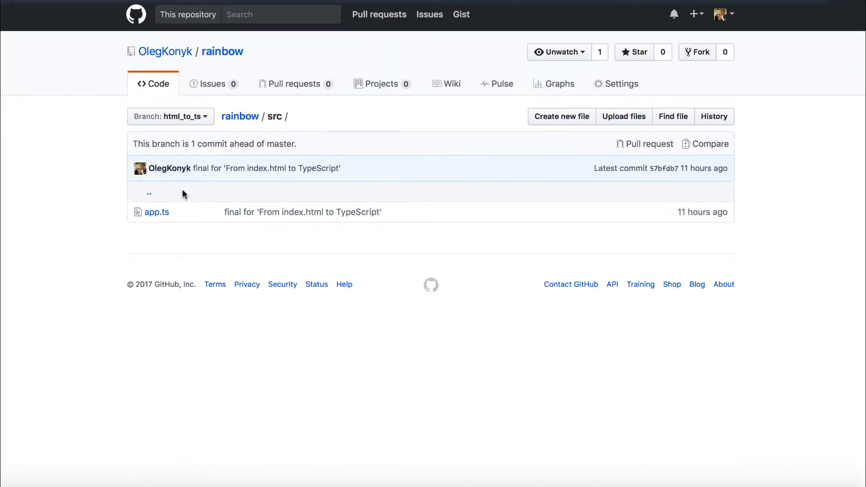
{"action": "mouse_move", "coordinate": [156, 213]}
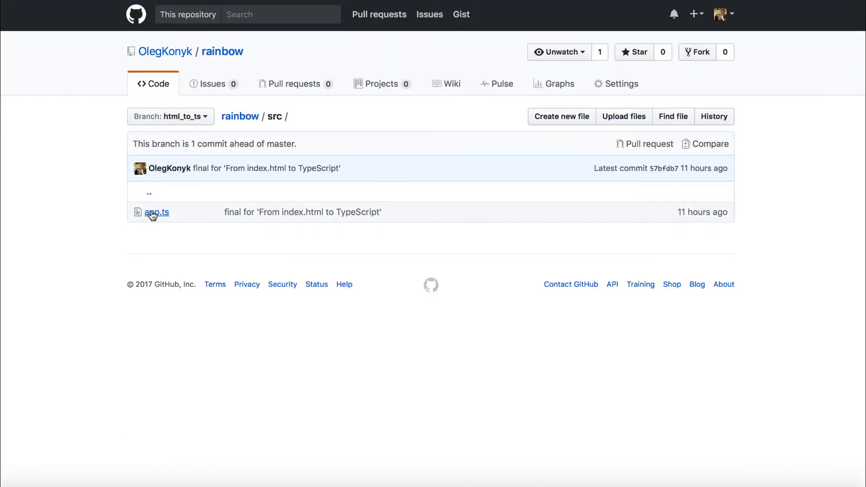
{"action": "left_click", "coordinate": [156, 212]}
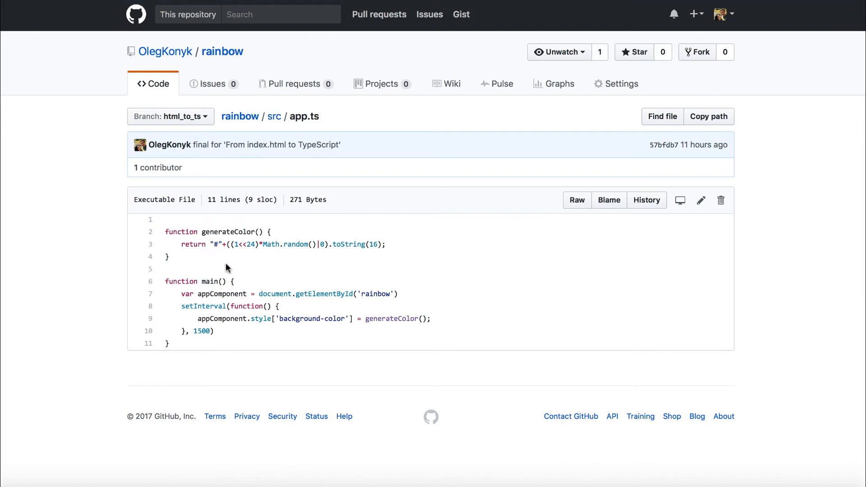
{"action": "mouse_move", "coordinate": [201, 329]}
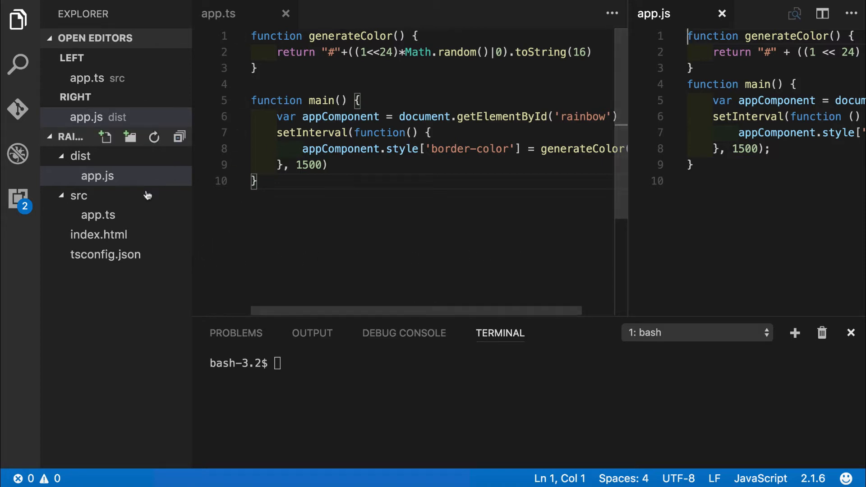
Step: Hide the sidebar beside dist/app.js and run tsc -w in the terminal
{"action": "left_click", "coordinate": [98, 215]}
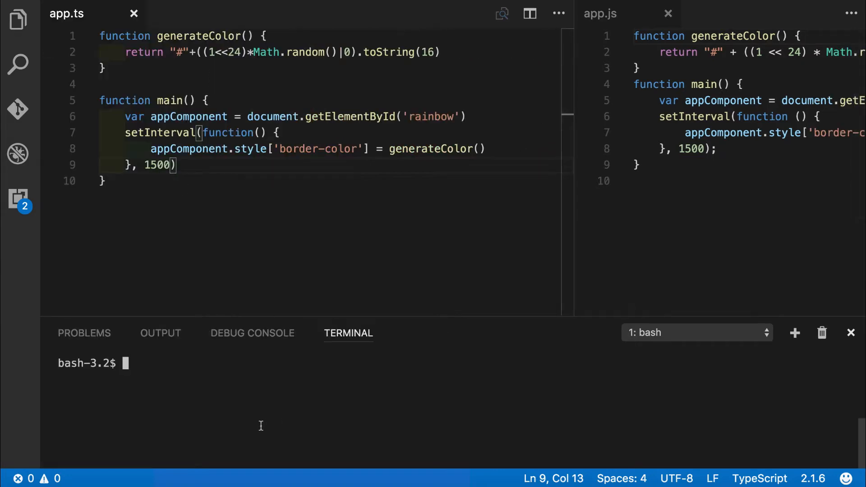
{"action": "type", "text": "tsc"}
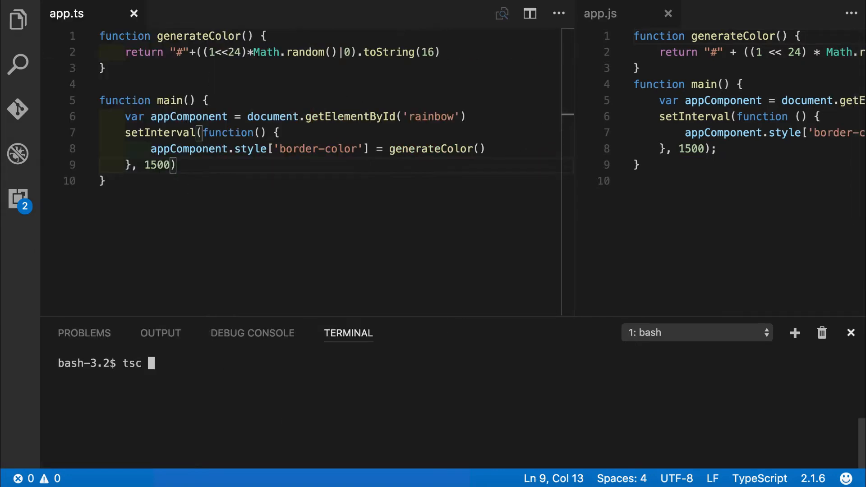
{"action": "type", "text": "-w"}
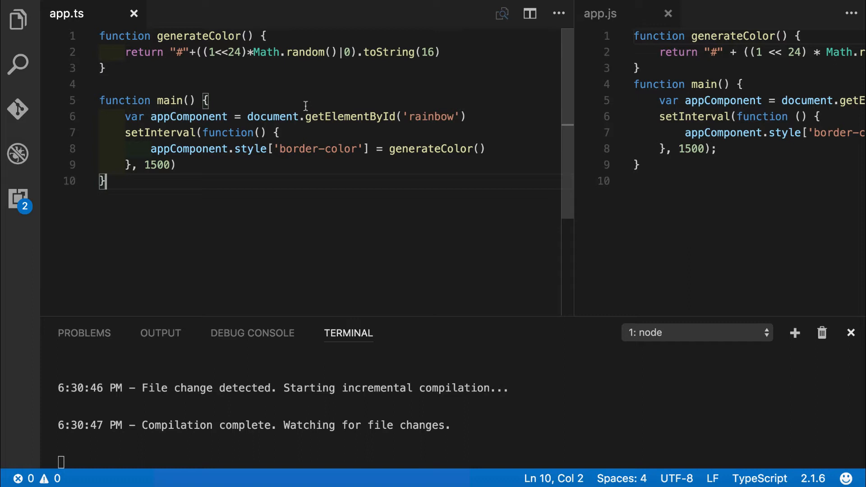
Step: Declare elementId = 'rainbow', styleName and interval variables at the top of app.ts
{"action": "left_click", "coordinate": [100, 36]}
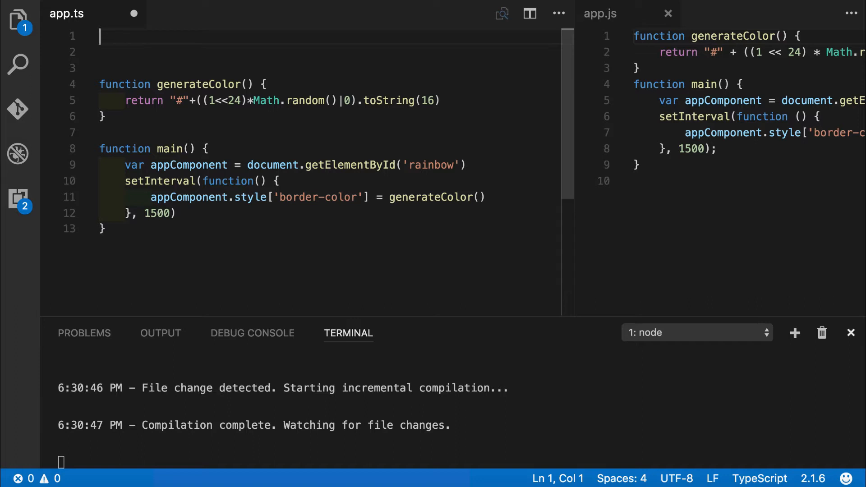
{"action": "type", "text": "let"}
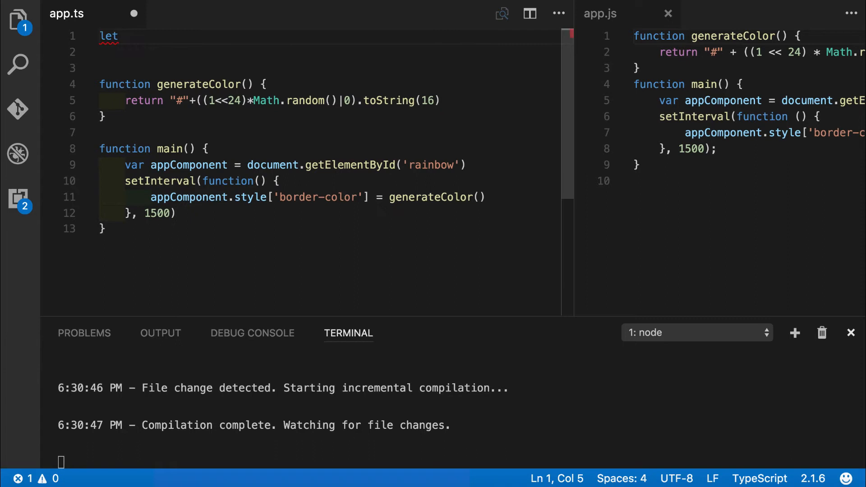
{"action": "type", "text": "elementId"}
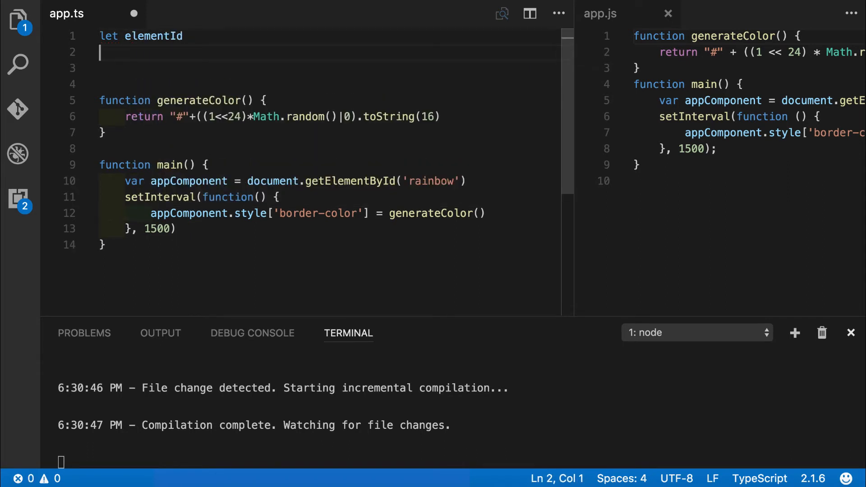
{"action": "type", "text": "let styleName"}
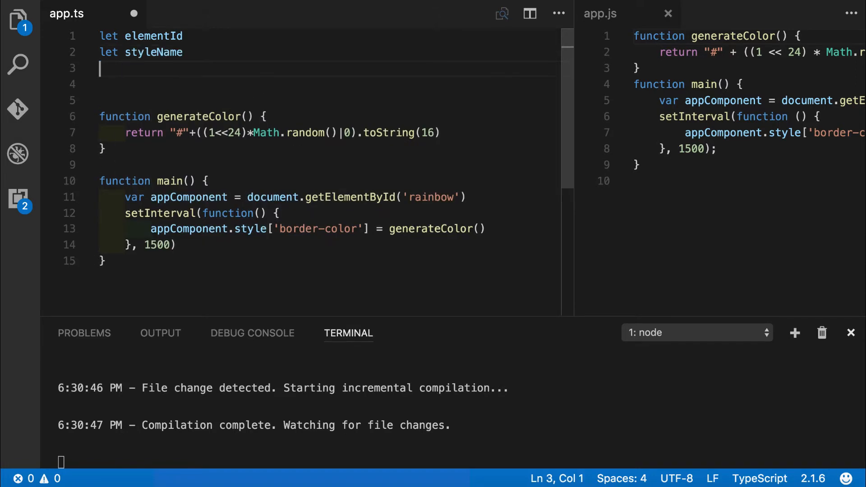
{"action": "type", "text": "interval"}
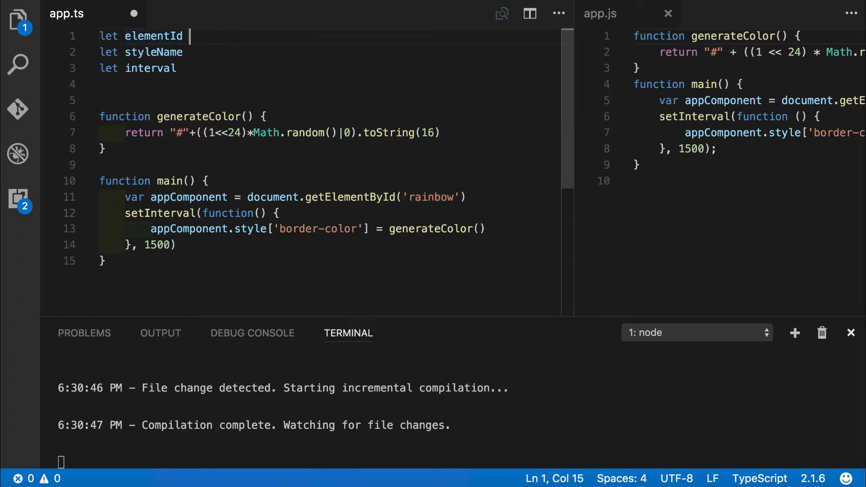
{"action": "type", "text": "= 'rainbow'"}
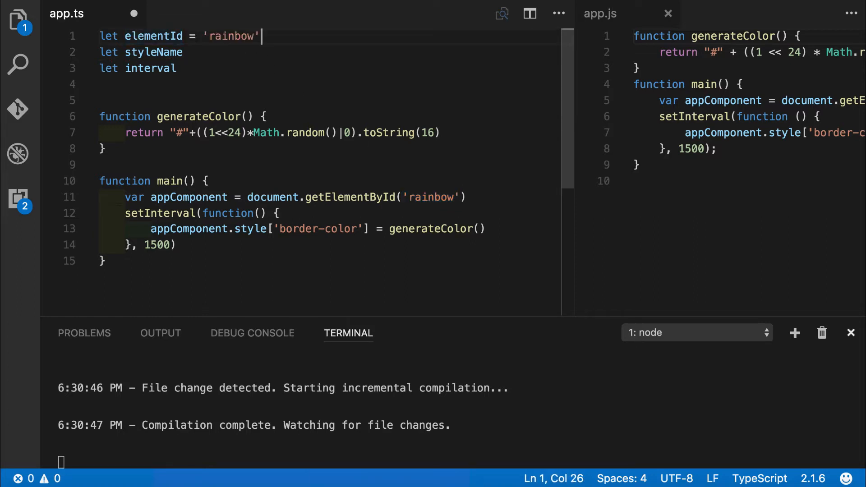
{"action": "type", "text": ";"}
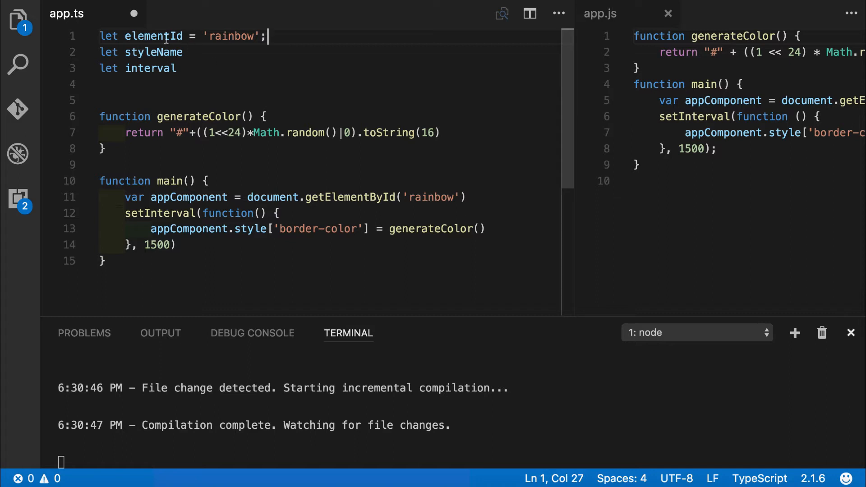
Step: Replace the 'rainbow', 'border-color' and 1500 literals in main with the new variables
{"action": "double_click", "coordinate": [154, 36]}
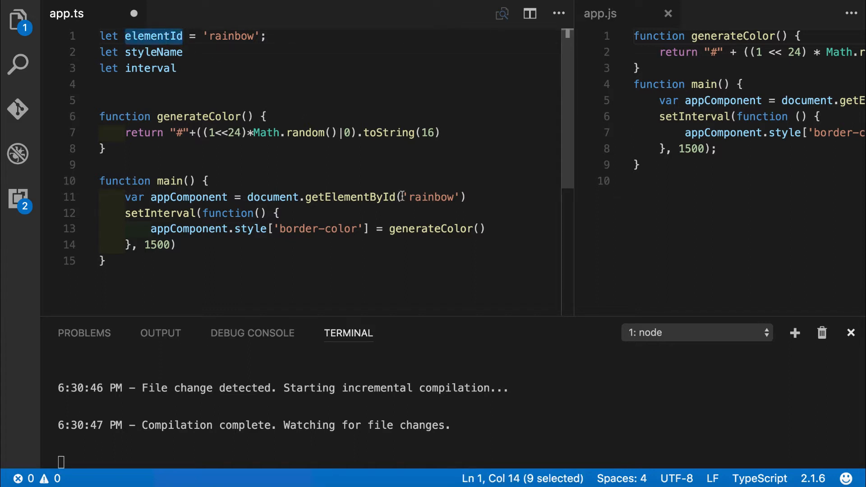
{"action": "type", "text": "elementId"}
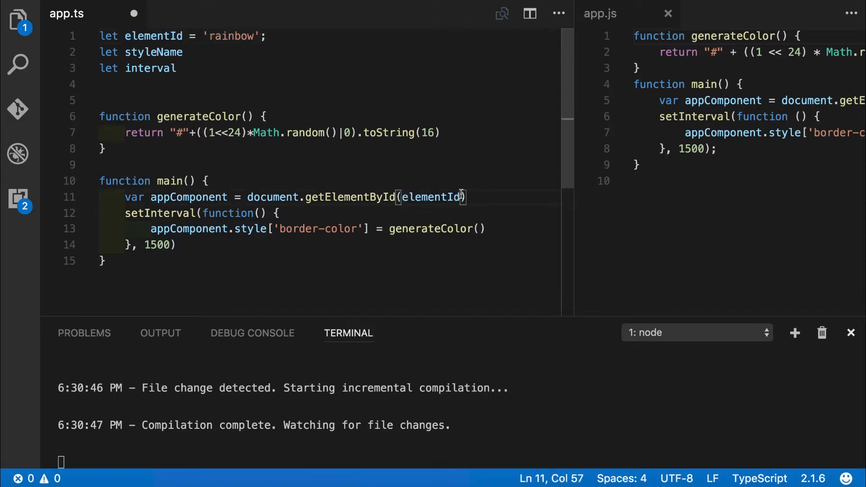
{"action": "type", "text": ";"}
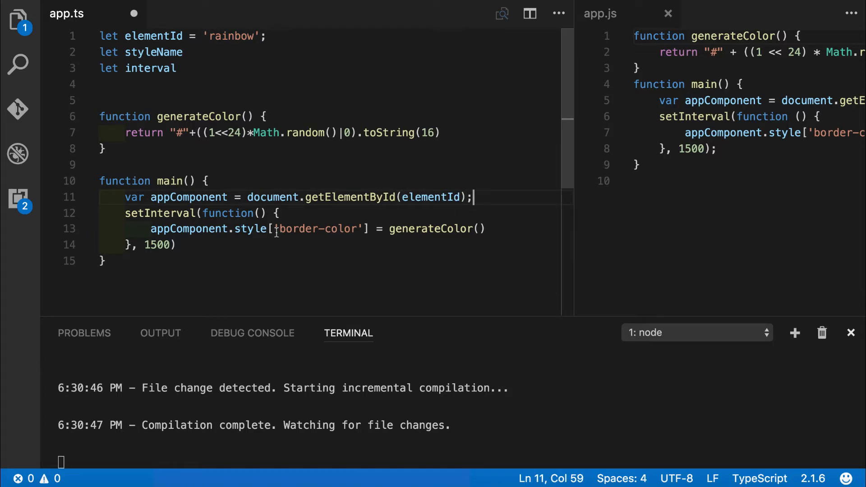
{"action": "double_click", "coordinate": [317, 229]}
{"action": "type", "text": "styleName"}
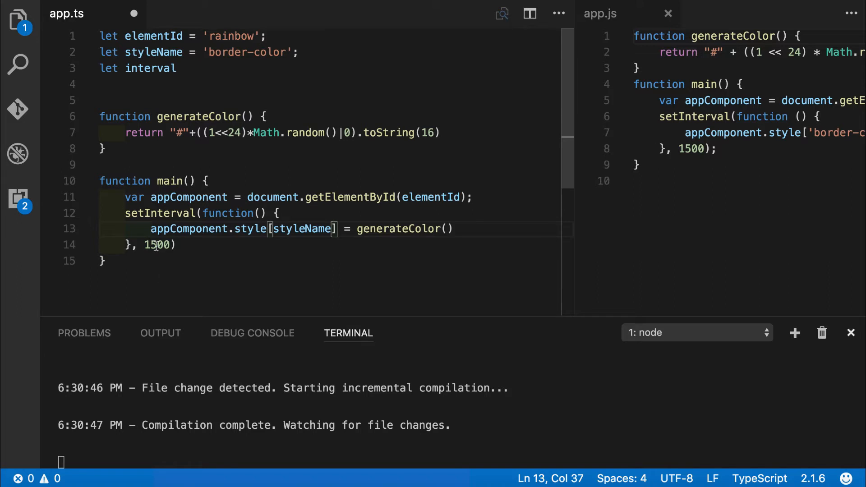
{"action": "double_click", "coordinate": [157, 244]}
{"action": "type", "text": " ="}
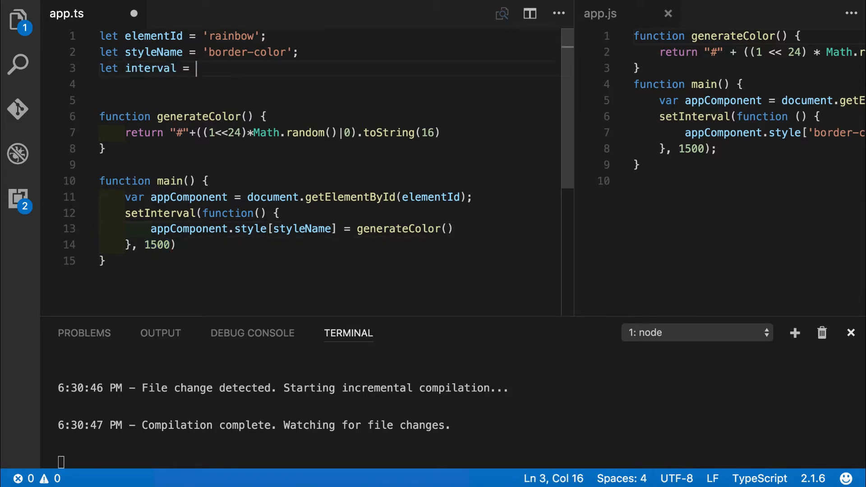
{"action": "type", "text": "1500;"}
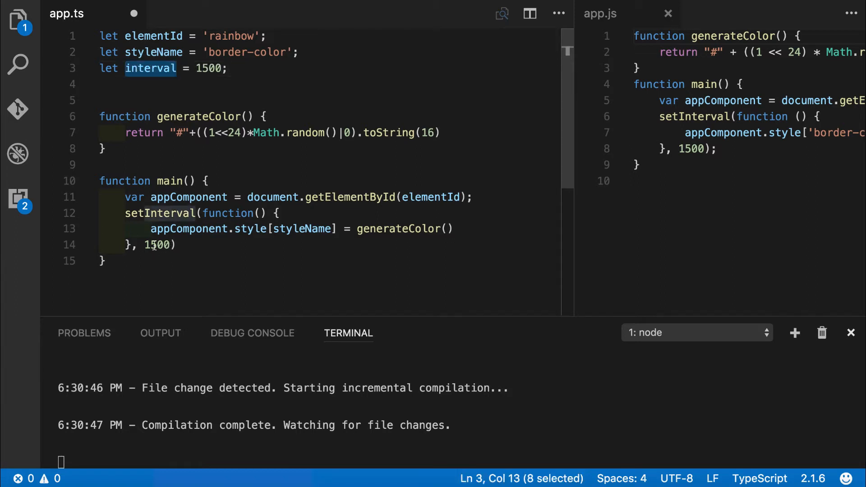
{"action": "type", "text": "interval"}
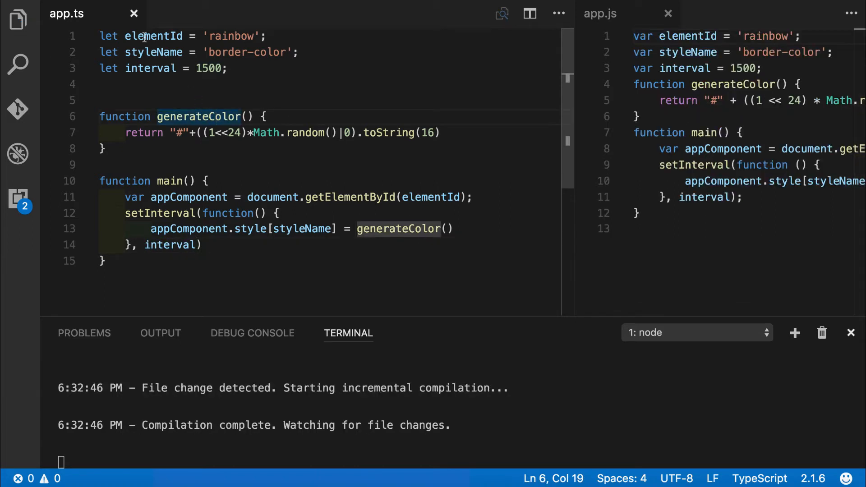
{"action": "mouse_move", "coordinate": [153, 36]}
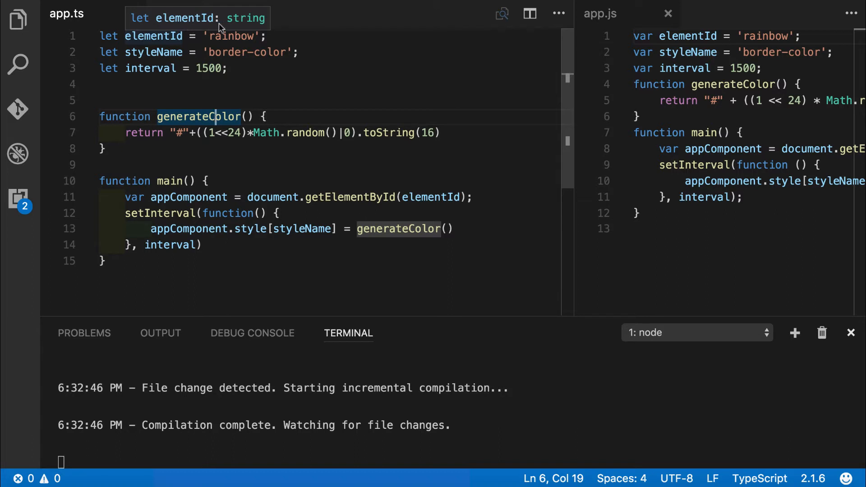
{"action": "mouse_move", "coordinate": [150, 68]}
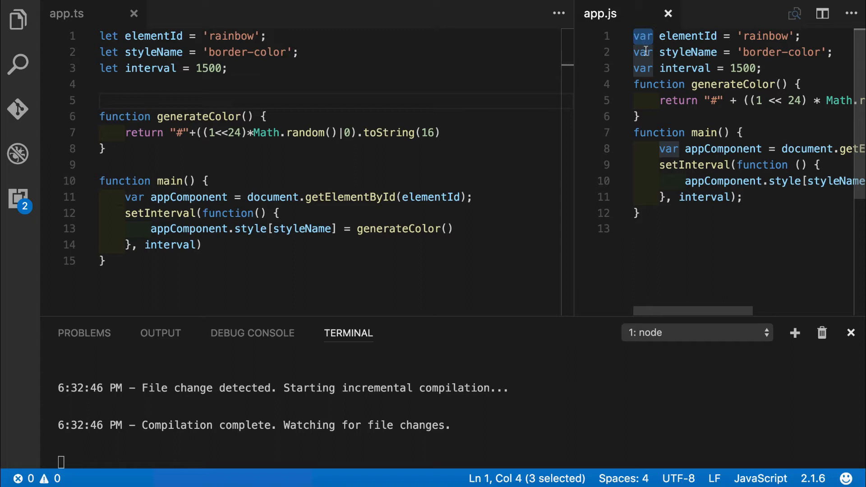
{"action": "left_click", "coordinate": [643, 52]}
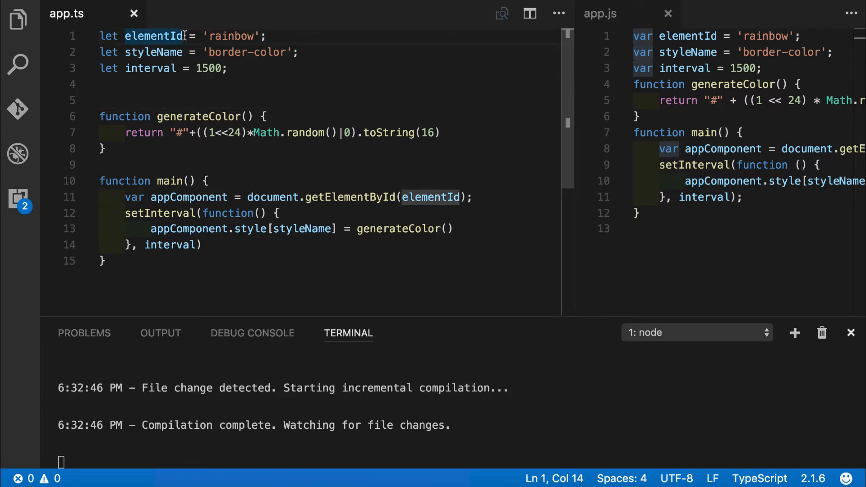
Step: Annotate elementId and styleName as string and interval as number
{"action": "type", "text": ":"}
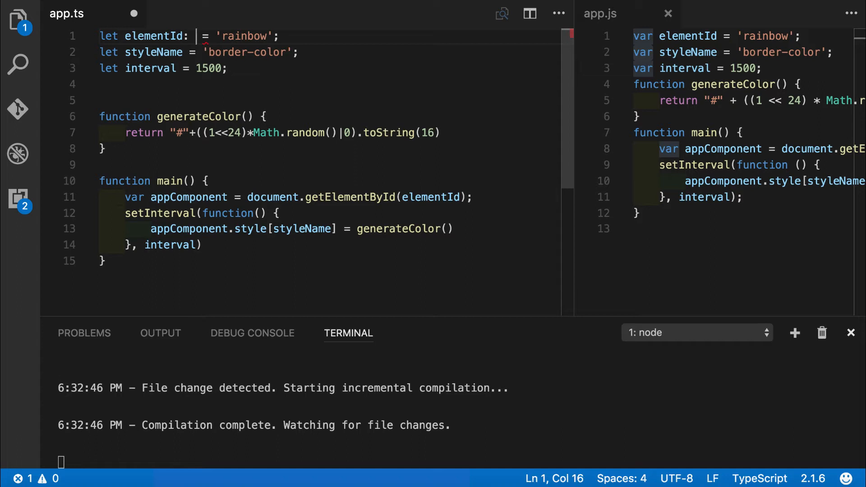
{"action": "type", "text": "s"}
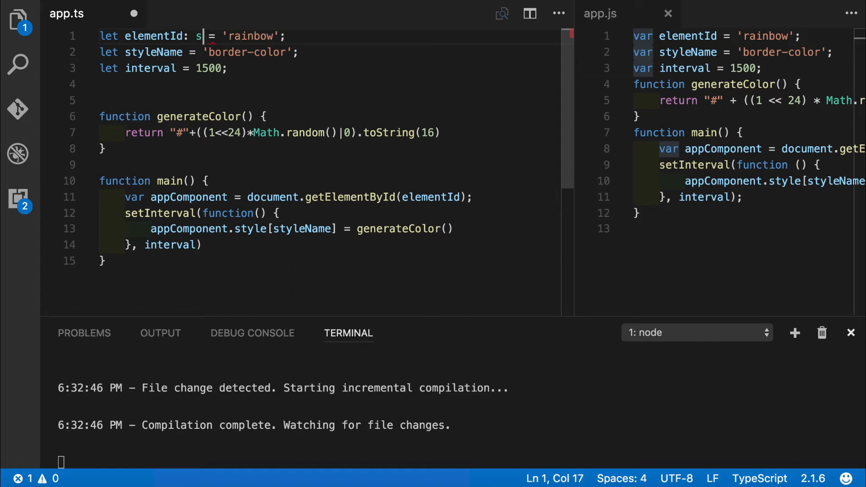
{"action": "type", "text": "tring"}
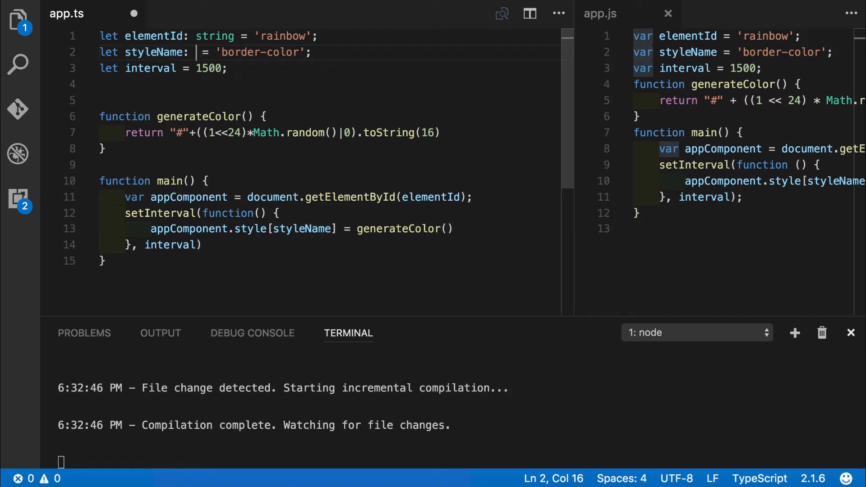
{"action": "type", "text": "string"}
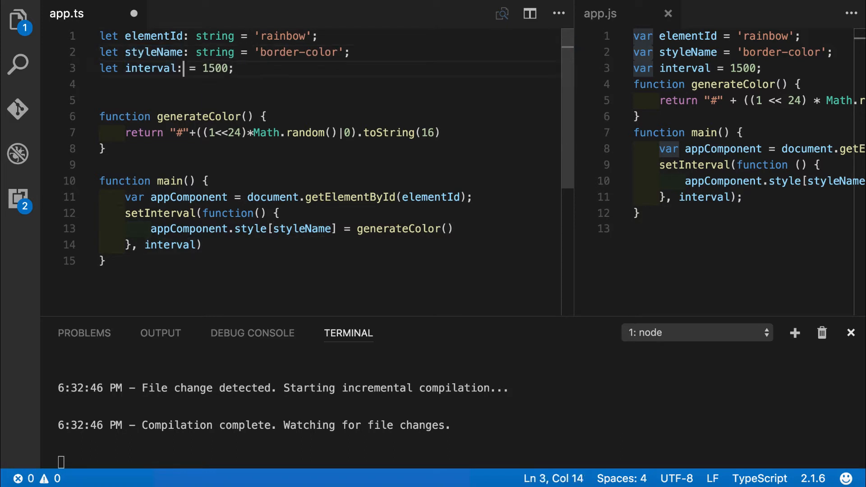
{"action": "type", "text": "number"}
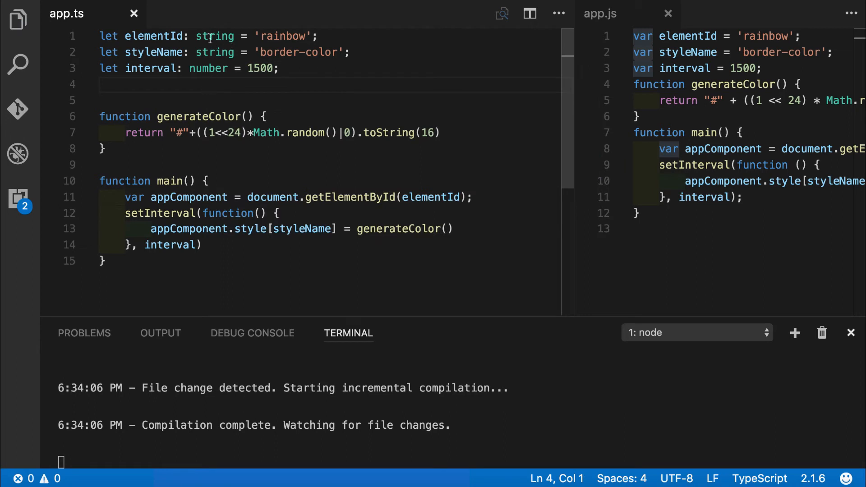
{"action": "left_click", "coordinate": [101, 83]}
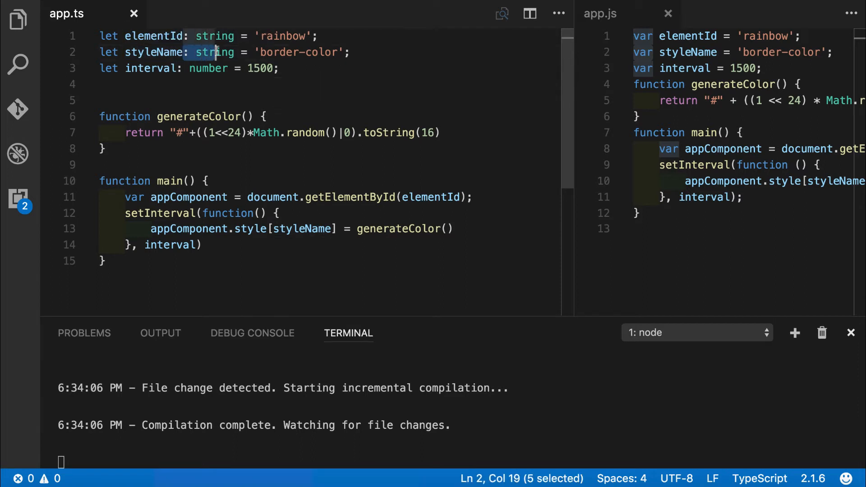
{"action": "left_click_drag", "start_coordinate": [216, 52], "coordinate": [235, 52]}
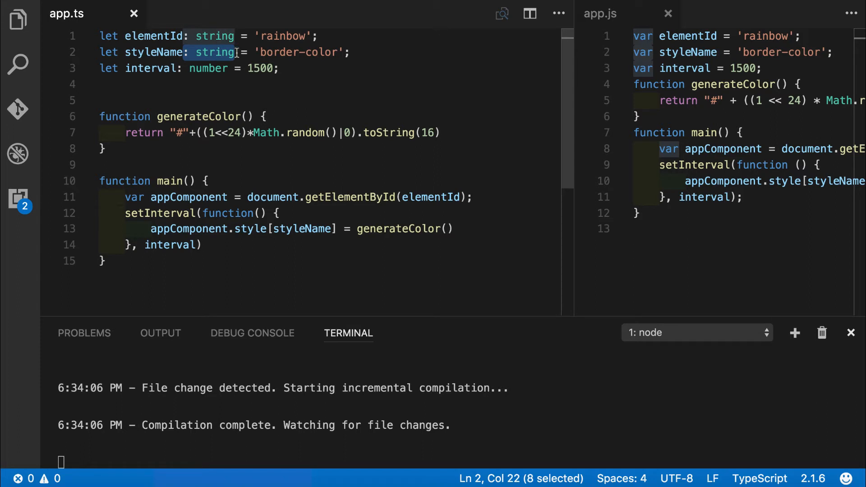
{"action": "double_click", "coordinate": [214, 36]}
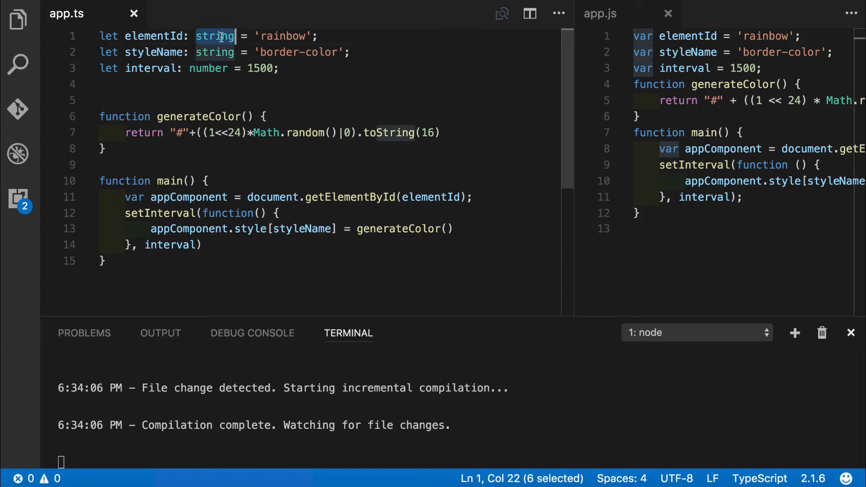
{"action": "mouse_move", "coordinate": [308, 133]}
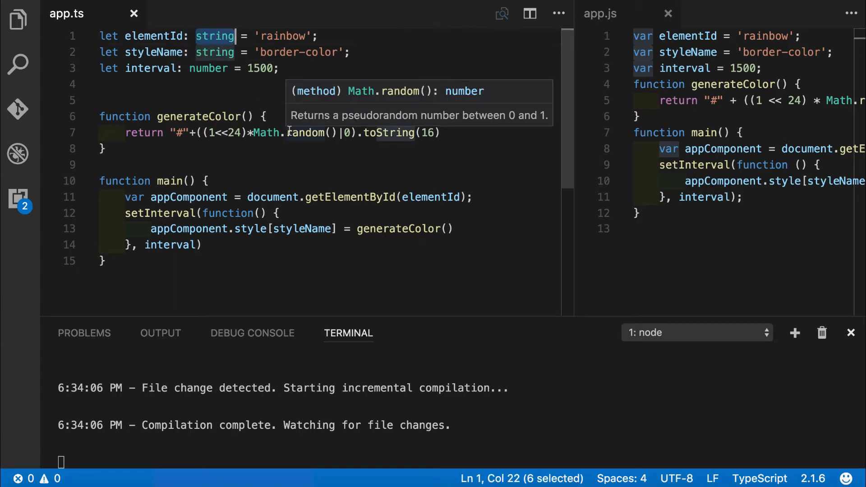
{"action": "left_click", "coordinate": [268, 116]}
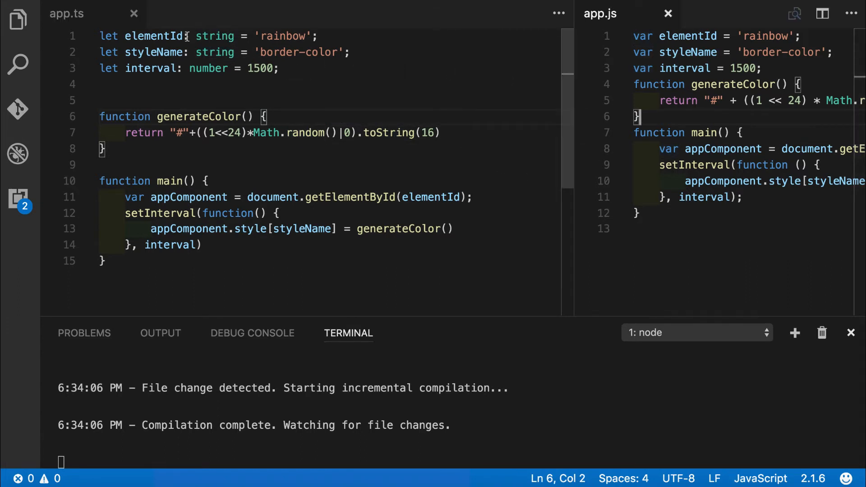
{"action": "double_click", "coordinate": [215, 36]}
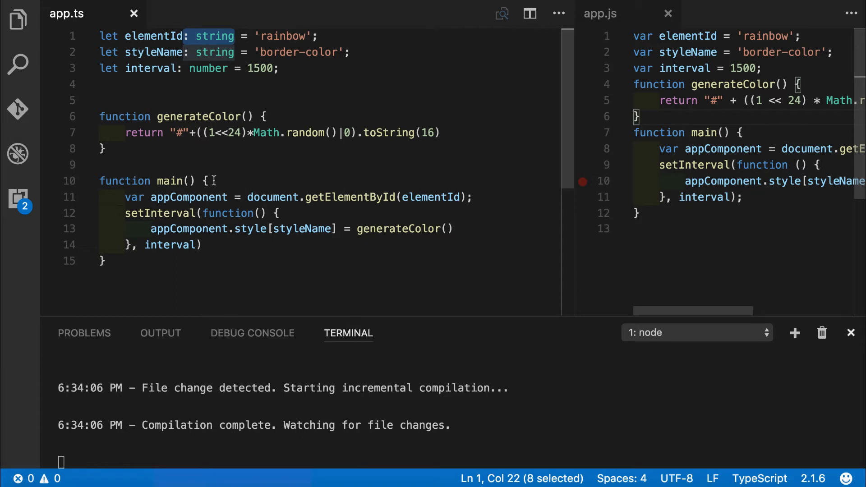
{"action": "double_click", "coordinate": [431, 197]}
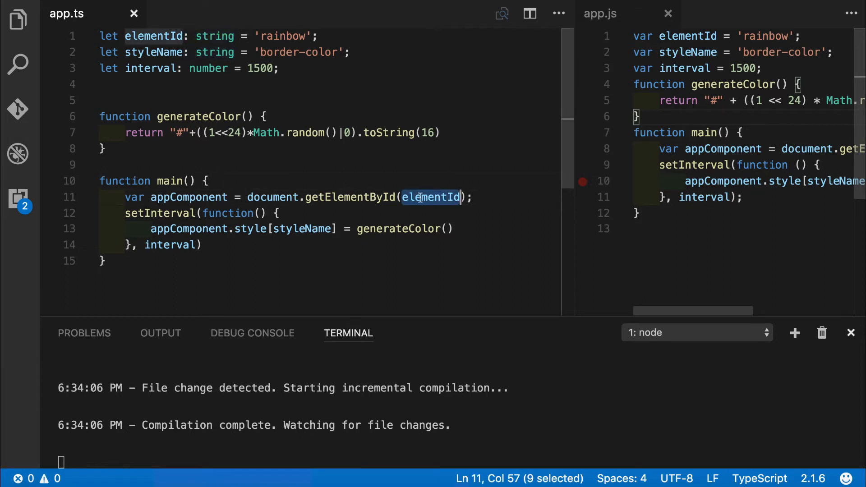
{"action": "key", "text": "Enter"}
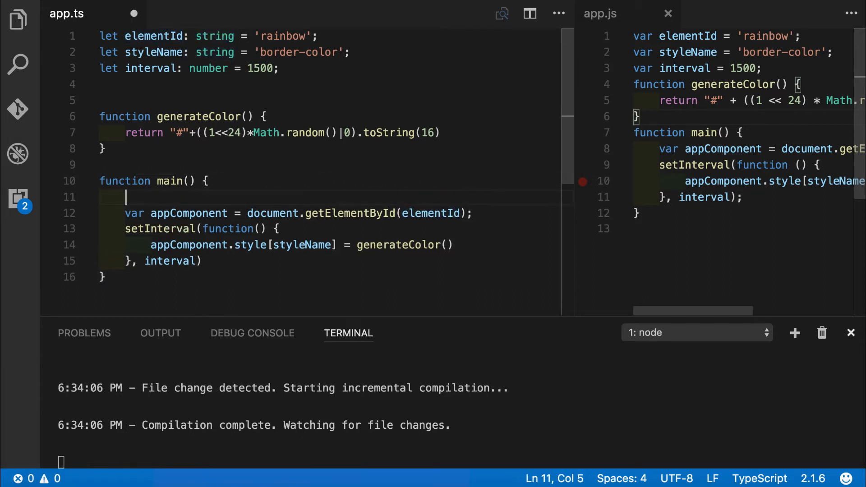
{"action": "type", "text": "elementId ="}
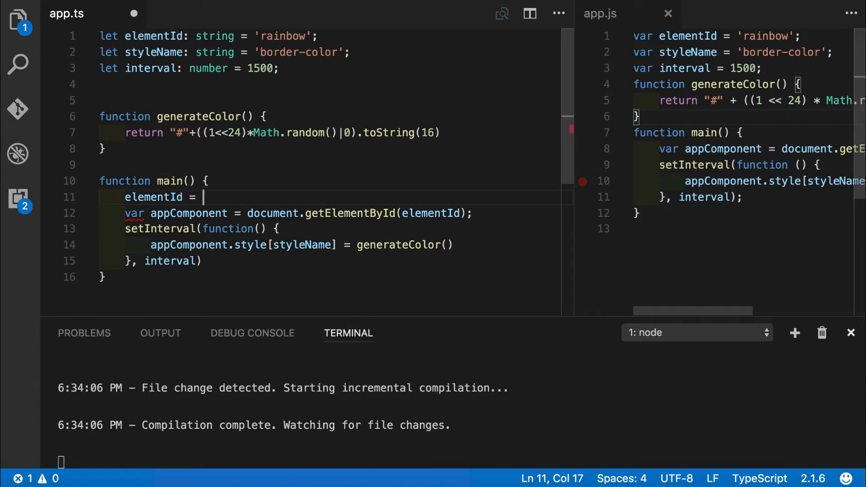
{"action": "type", "text": "123;"}
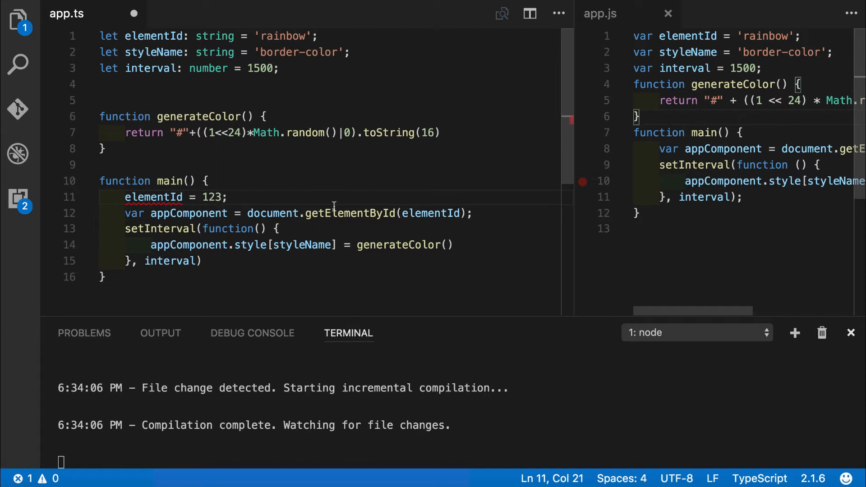
{"action": "mouse_move", "coordinate": [154, 197]}
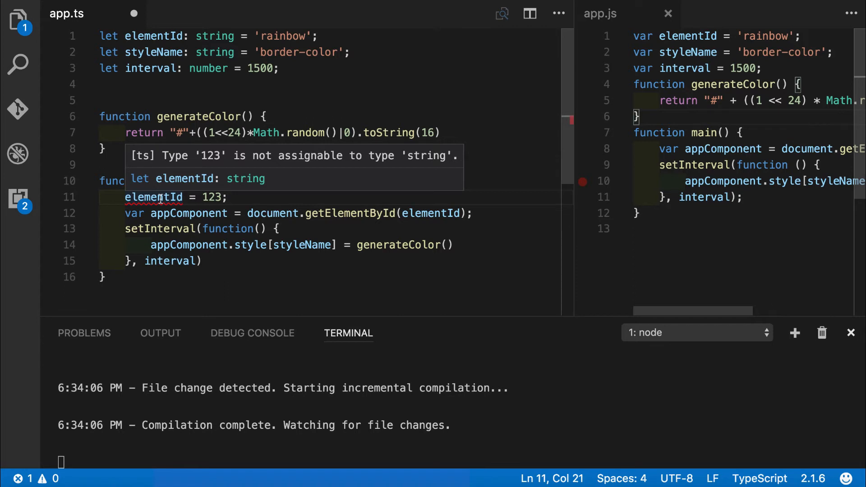
{"action": "left_click", "coordinate": [229, 197]}
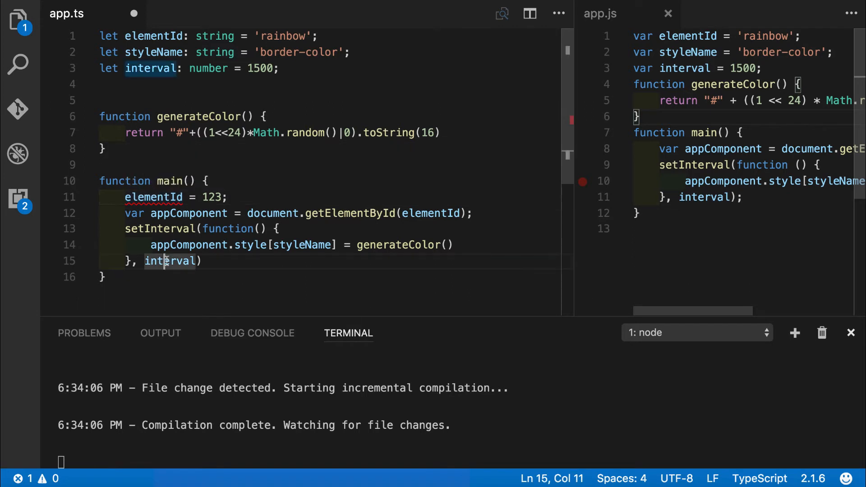
{"action": "double_click", "coordinate": [170, 261]}
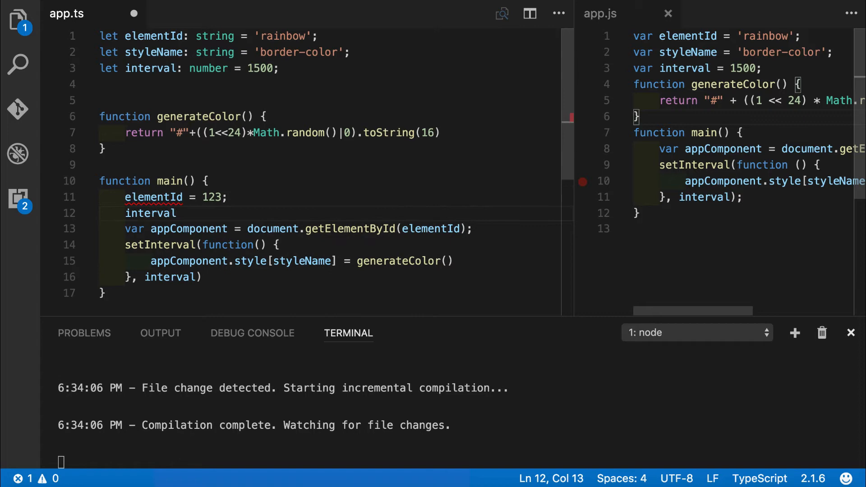
{"action": "type", "text": "= ''"}
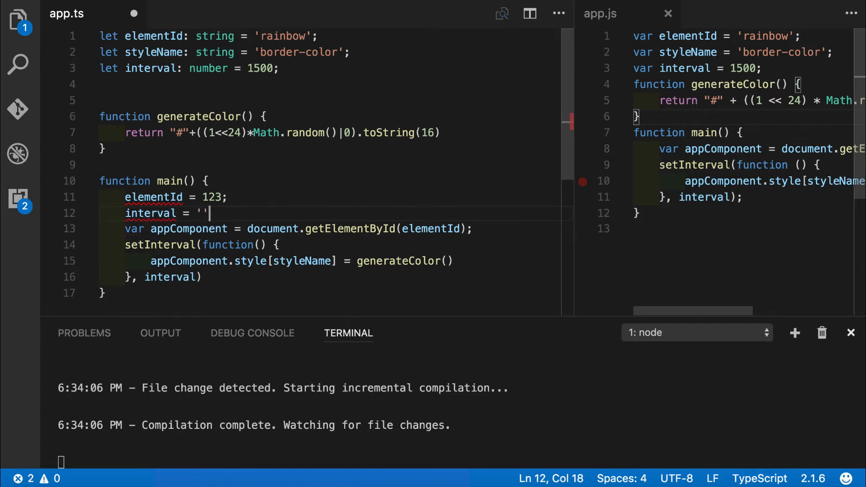
{"action": "type", "text": "abc;"}
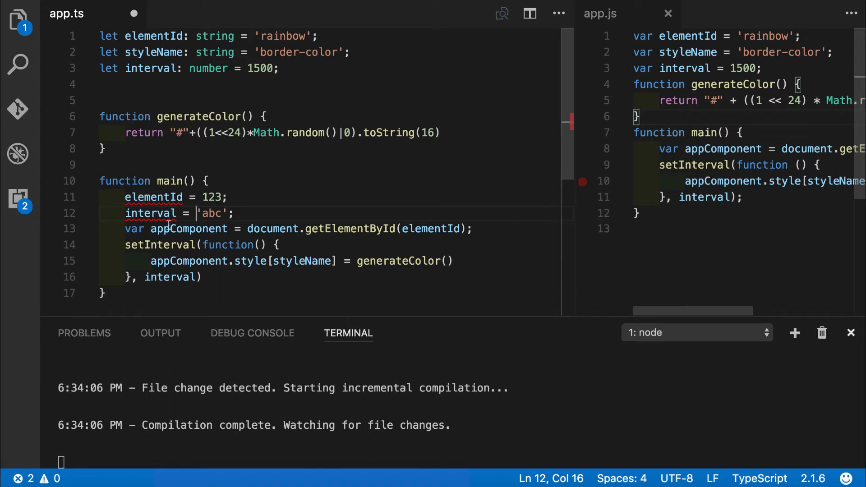
{"action": "mouse_move", "coordinate": [154, 197]}
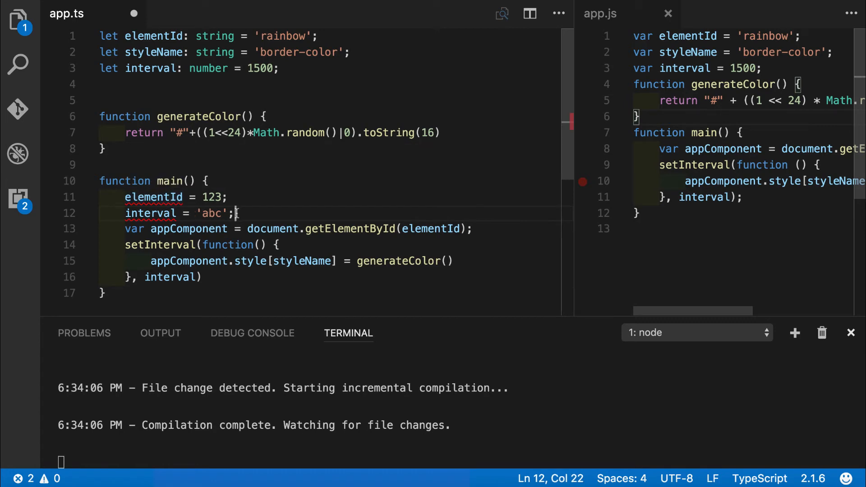
{"action": "left_click_drag", "start_coordinate": [235, 213], "coordinate": [99, 197]}
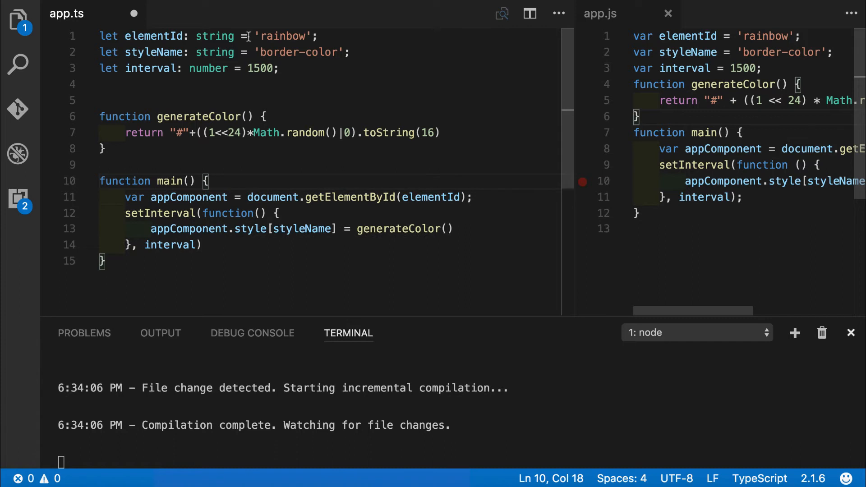
{"action": "mouse_move", "coordinate": [214, 36]}
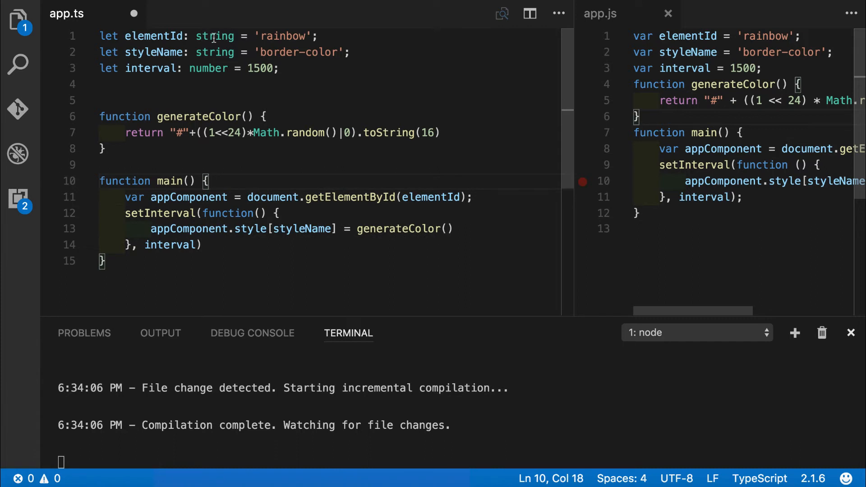
{"action": "double_click", "coordinate": [214, 36]}
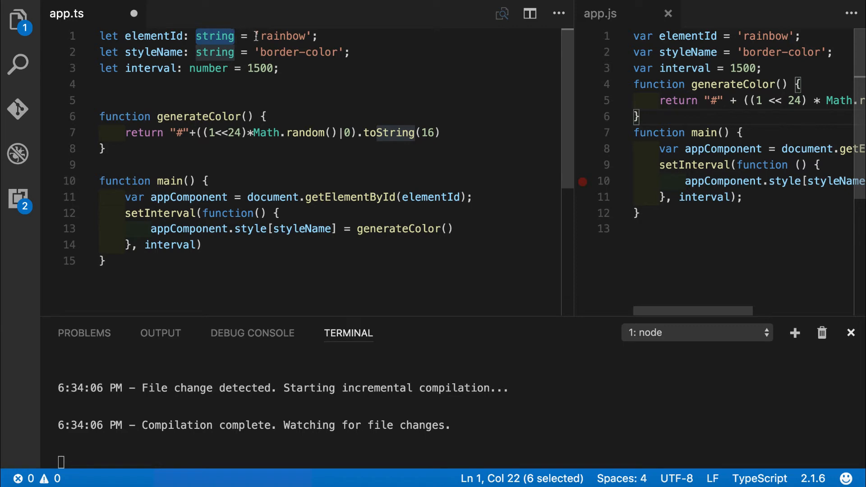
{"action": "double_click", "coordinate": [284, 36]}
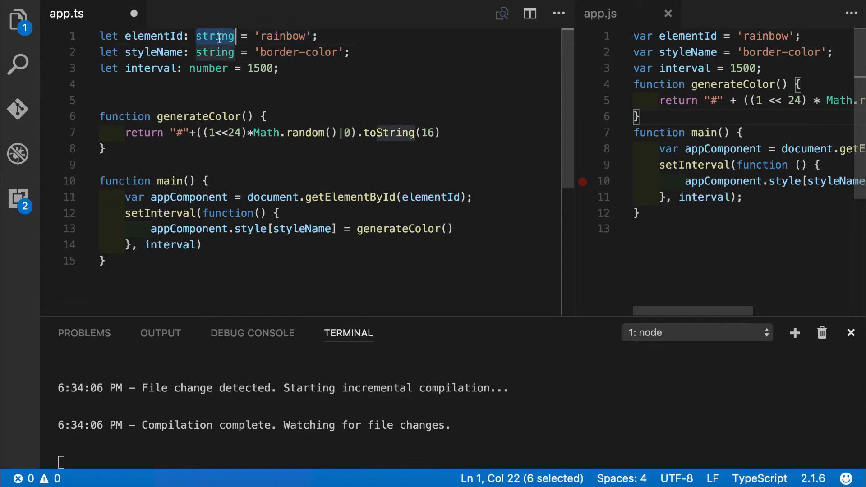
{"action": "type", "text": "'rainbow'"}
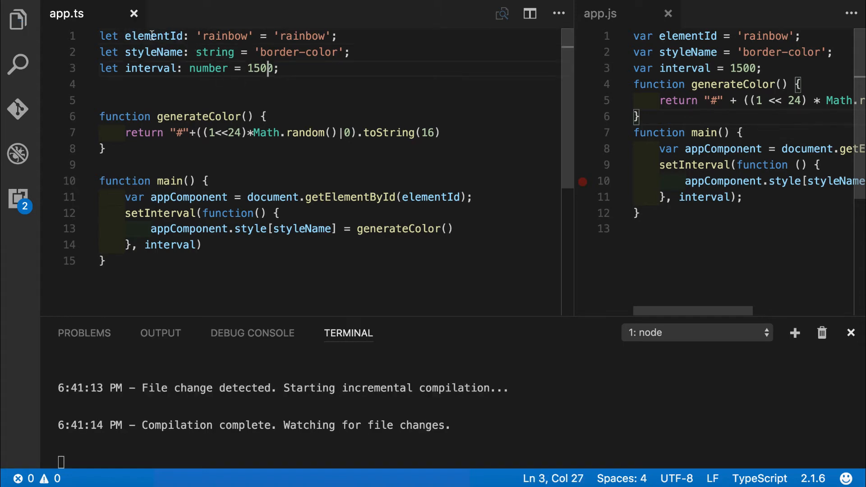
{"action": "left_click", "coordinate": [210, 182]}
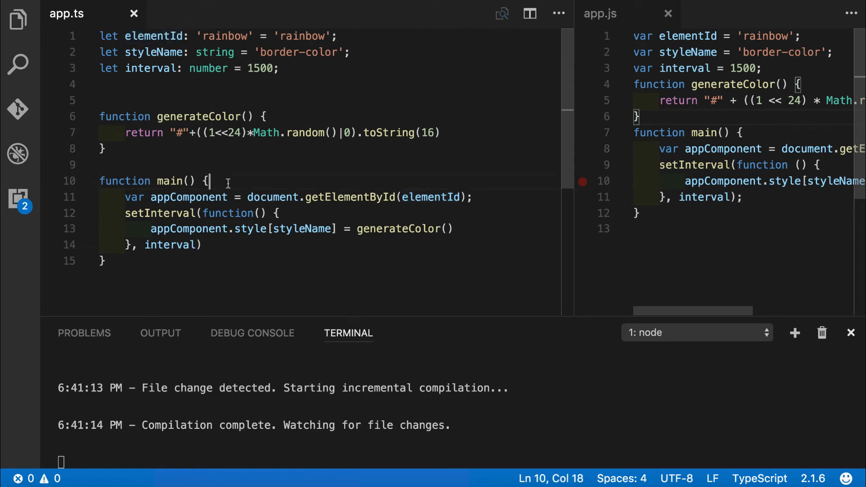
{"action": "type", "text": "elementId = \"\""}
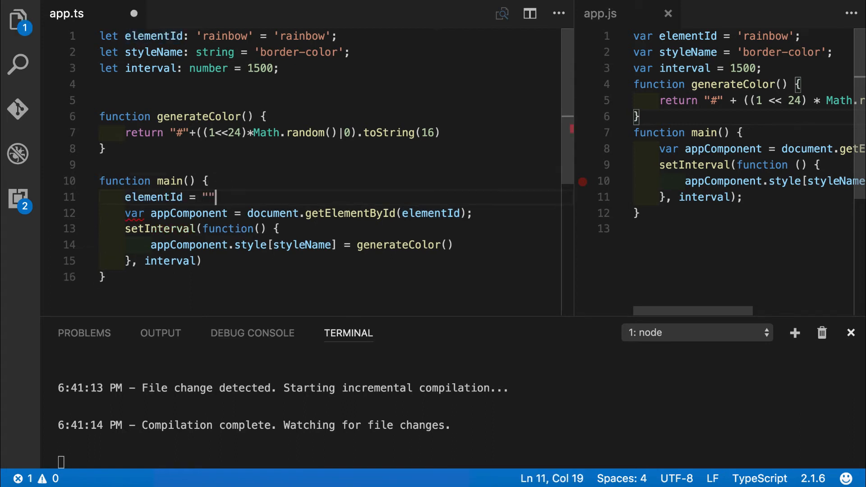
{"action": "key", "text": "Backspace"}
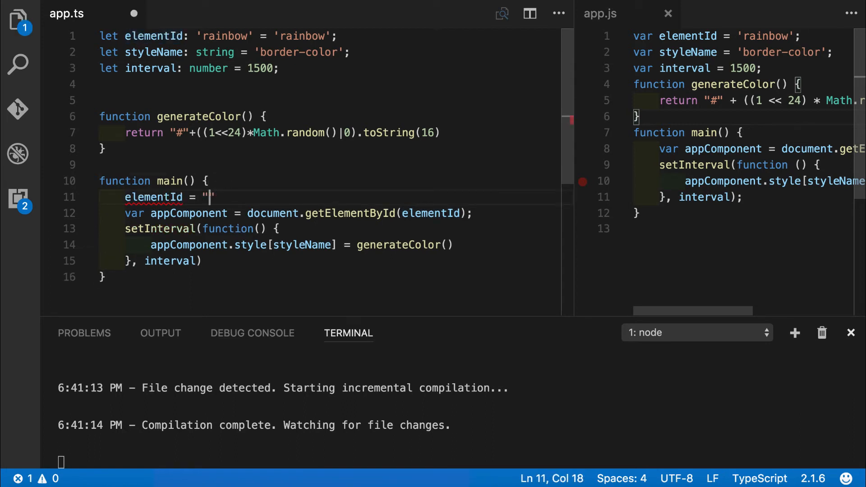
{"action": "double_click", "coordinate": [301, 36]}
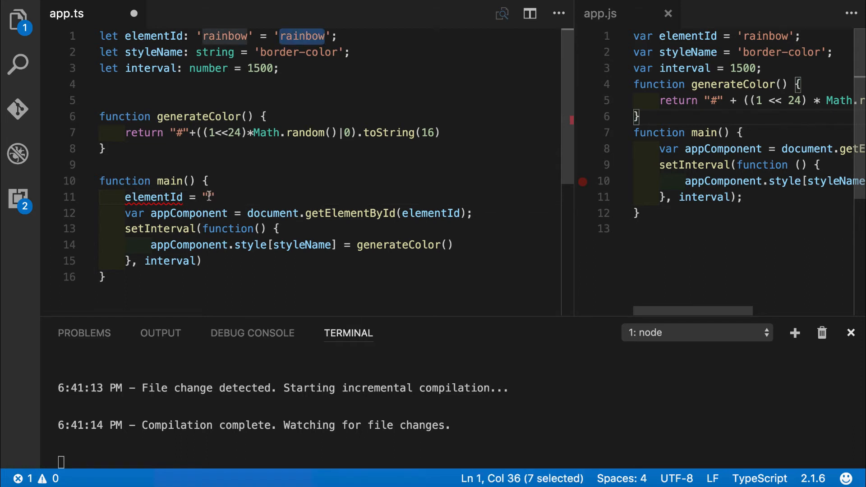
{"action": "type", "text": "rainbow_1"}
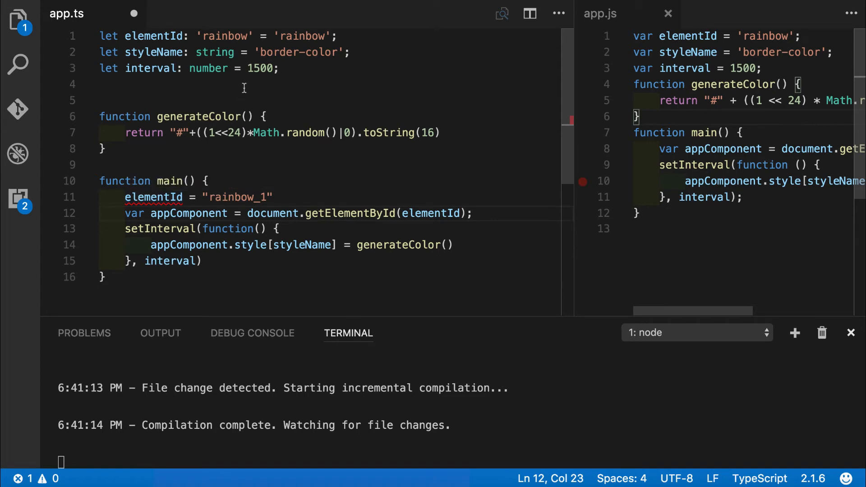
{"action": "double_click", "coordinate": [225, 36]}
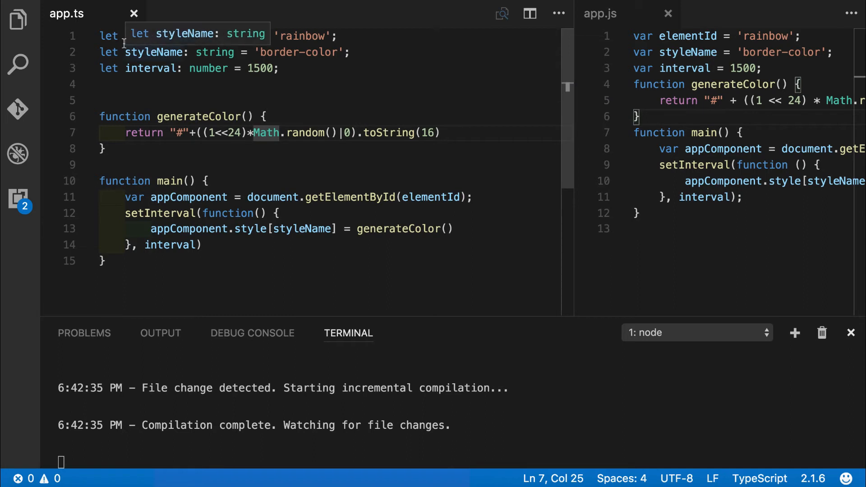
{"action": "double_click", "coordinate": [109, 36]}
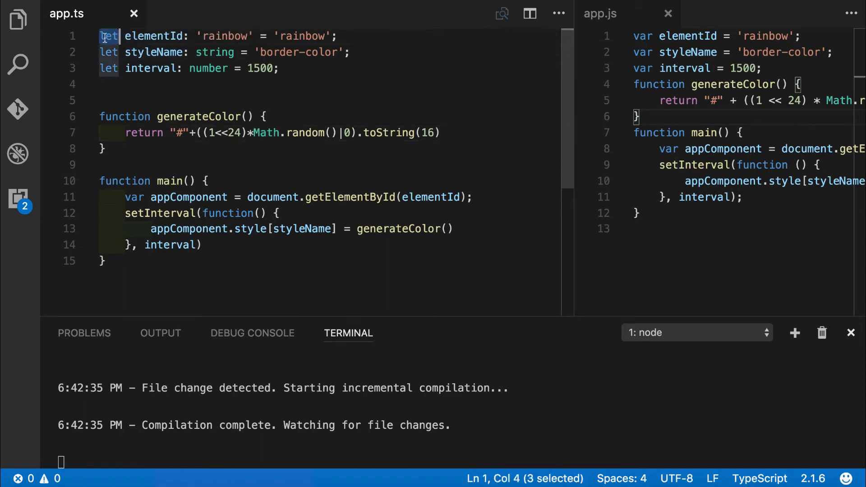
{"action": "type", "text": "cons"}
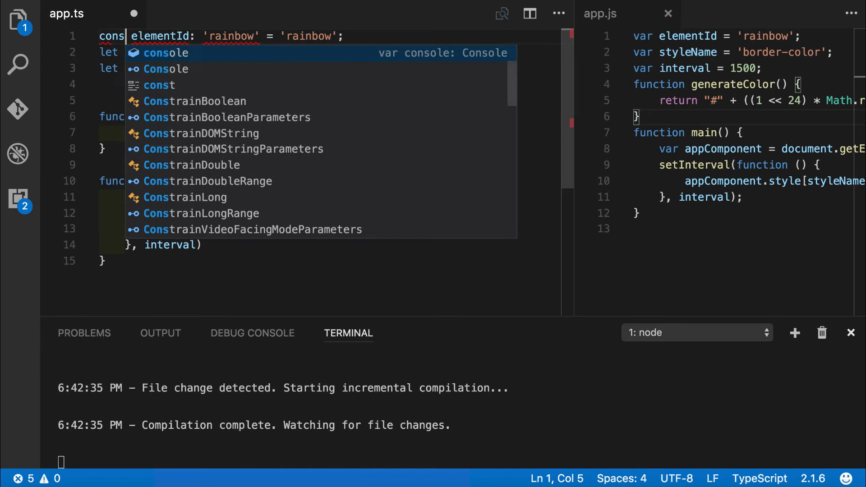
{"action": "type", "text": "t"}
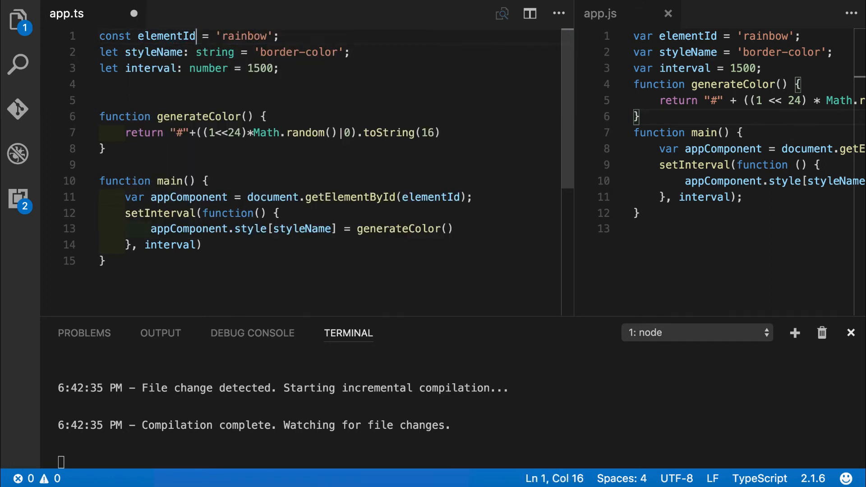
{"action": "mouse_move", "coordinate": [167, 36]}
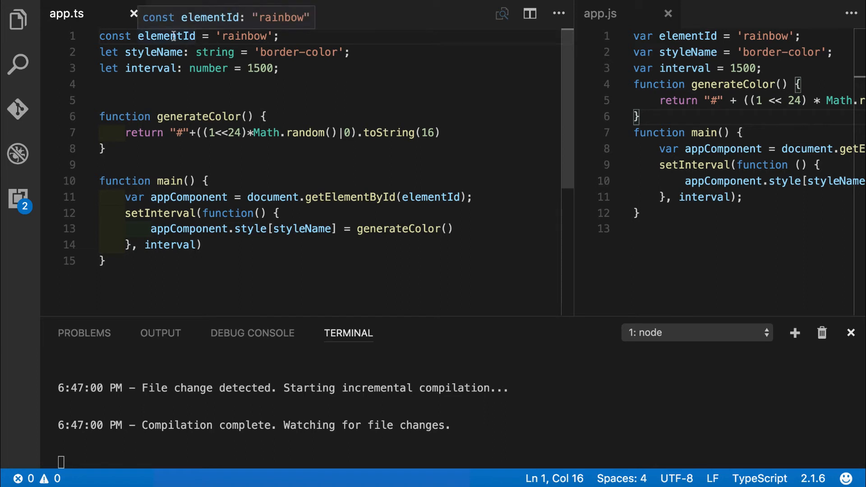
{"action": "left_click", "coordinate": [195, 36]}
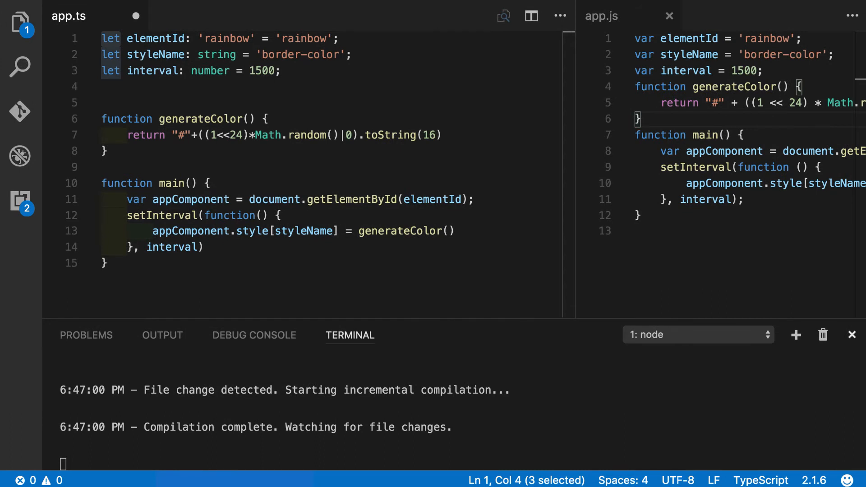
{"action": "mouse_move", "coordinate": [211, 76]}
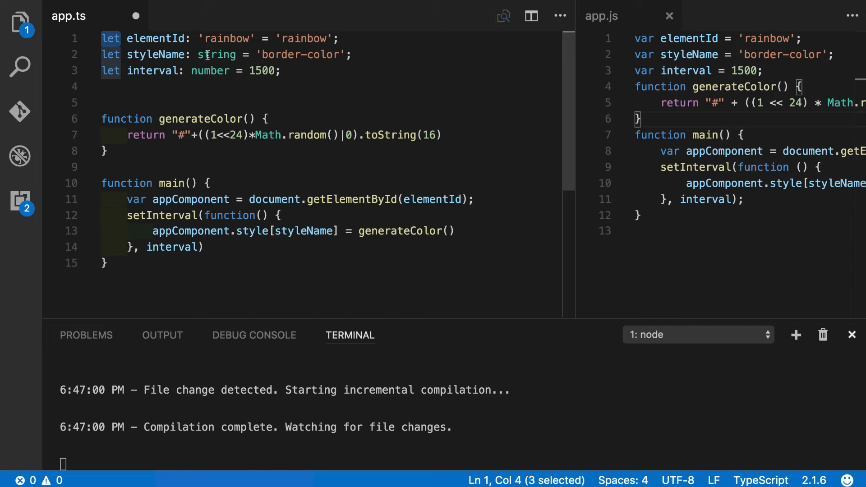
Step: Retype elementId as string and start styleName's union type with 'border-color'
{"action": "double_click", "coordinate": [217, 54]}
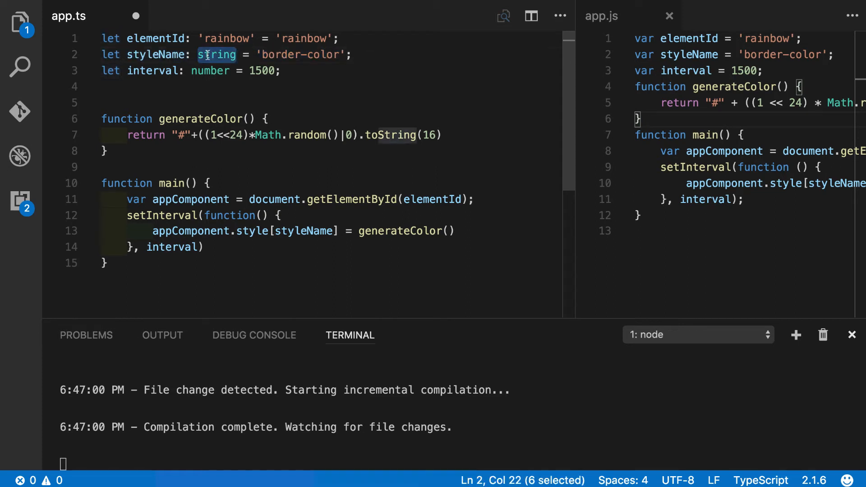
{"action": "double_click", "coordinate": [224, 38]}
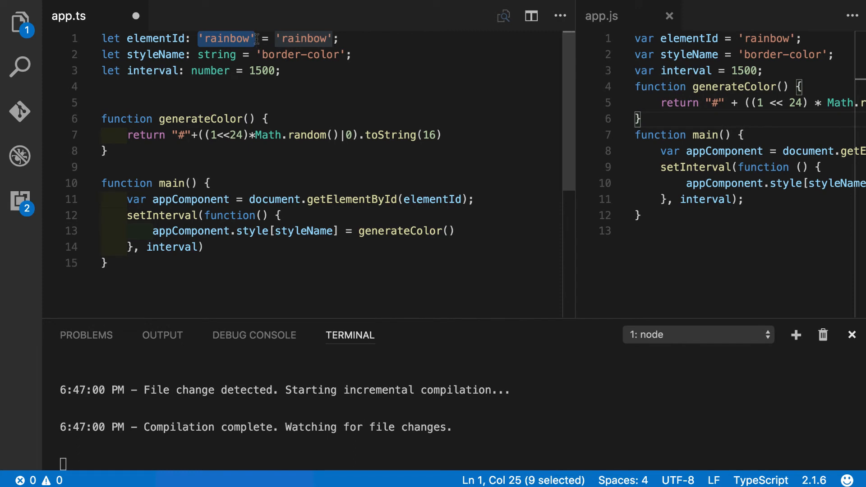
{"action": "type", "text": "string"}
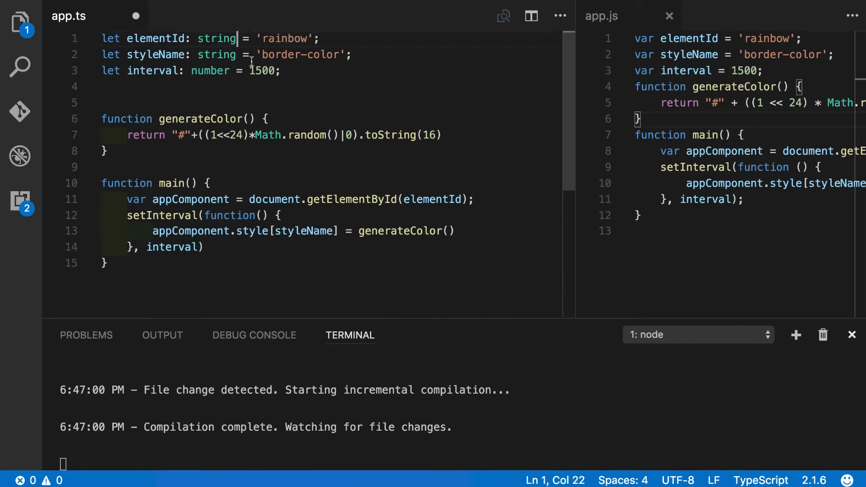
{"action": "left_click_drag", "start_coordinate": [257, 54], "coordinate": [341, 54]}
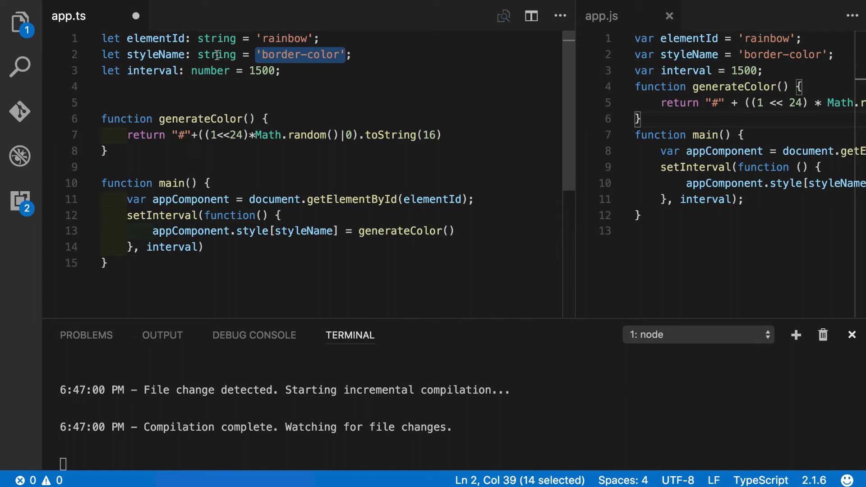
{"action": "type", "text": "'border-color' |"}
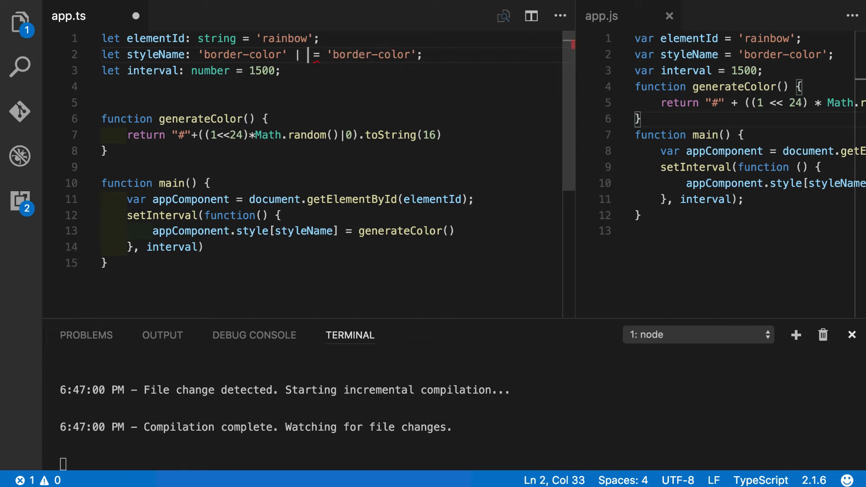
Step: Add 'background-color' to styleName's union and assign styleName 'background-color' after a rejected 'color'
{"action": "type", "text": "''"}
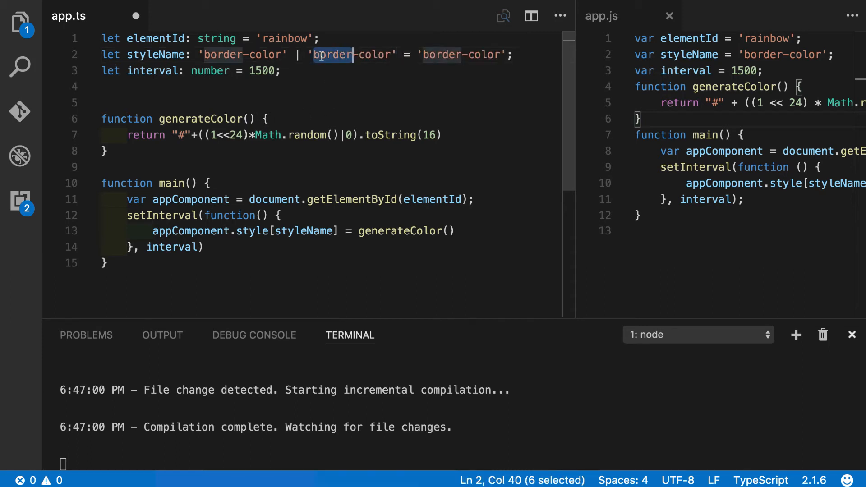
{"action": "type", "text": "background"}
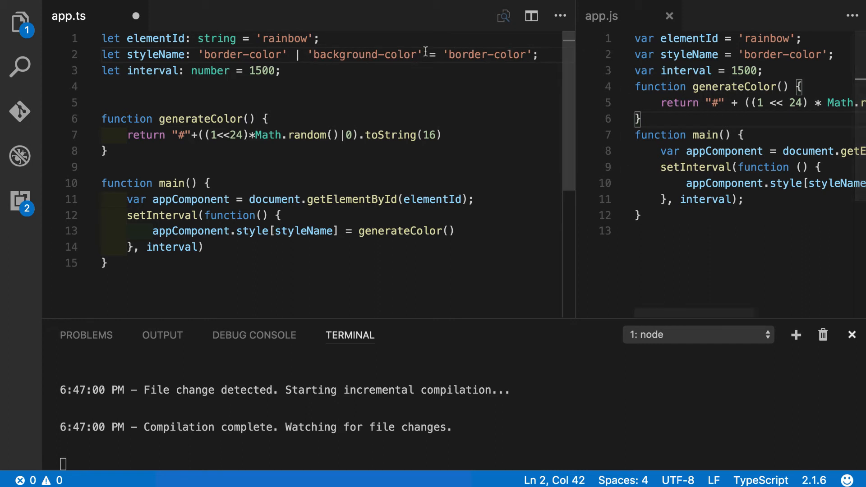
{"action": "double_click", "coordinate": [468, 54]}
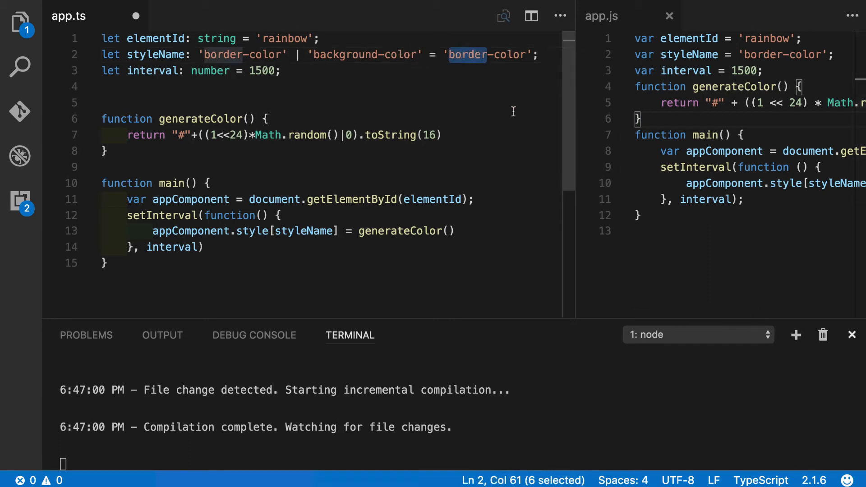
{"action": "type", "text": "bac"}
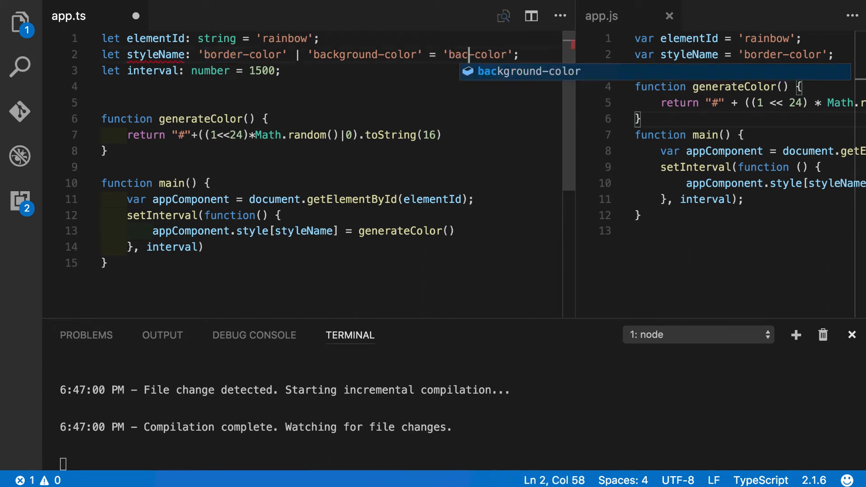
{"action": "key", "text": "Tab"}
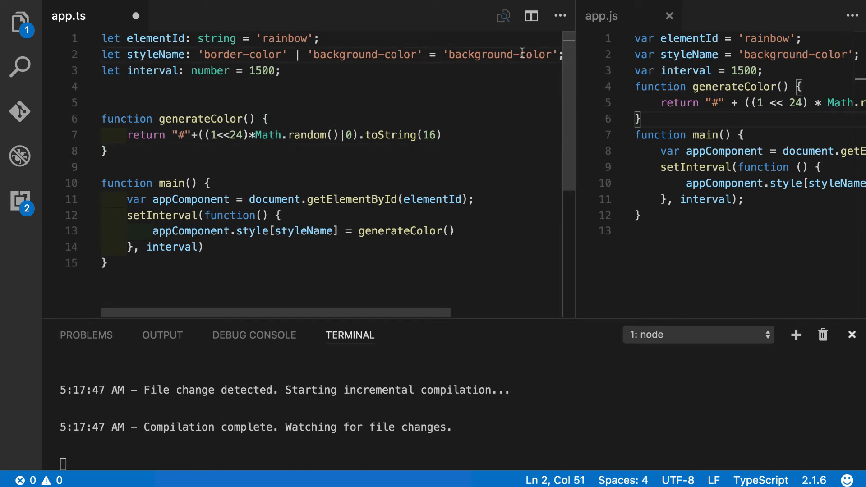
{"action": "mouse_move", "coordinate": [519, 54]}
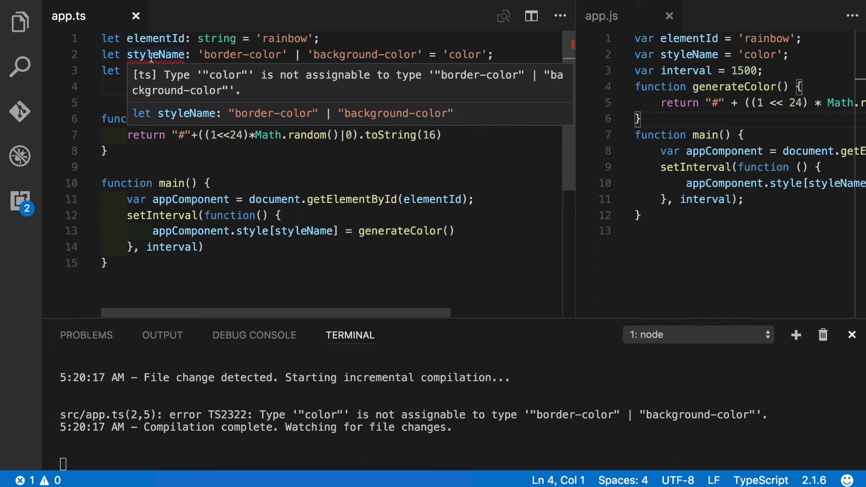
{"action": "left_click", "coordinate": [102, 87]}
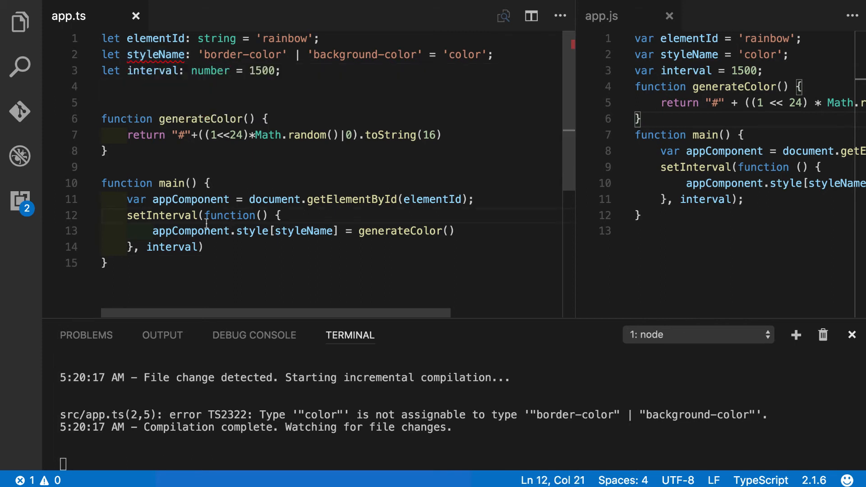
{"action": "type", "text": "background-color"}
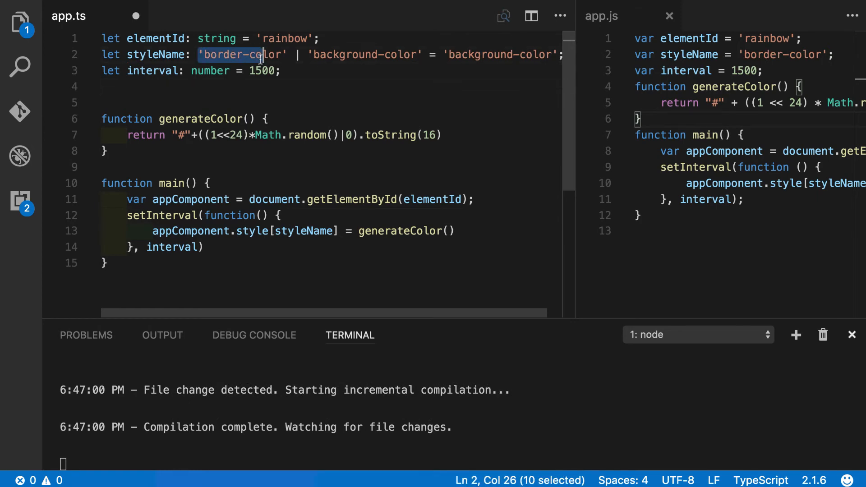
Step: Select parts of styleName's 'border-color' | 'background-color' union to review it
{"action": "left_click_drag", "start_coordinate": [260, 55], "coordinate": [423, 54]}
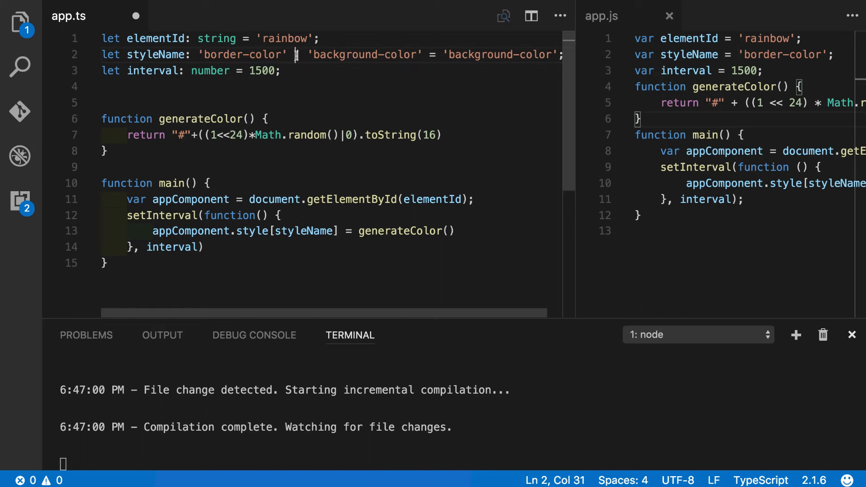
{"action": "left_click_drag", "start_coordinate": [308, 54], "coordinate": [418, 54]}
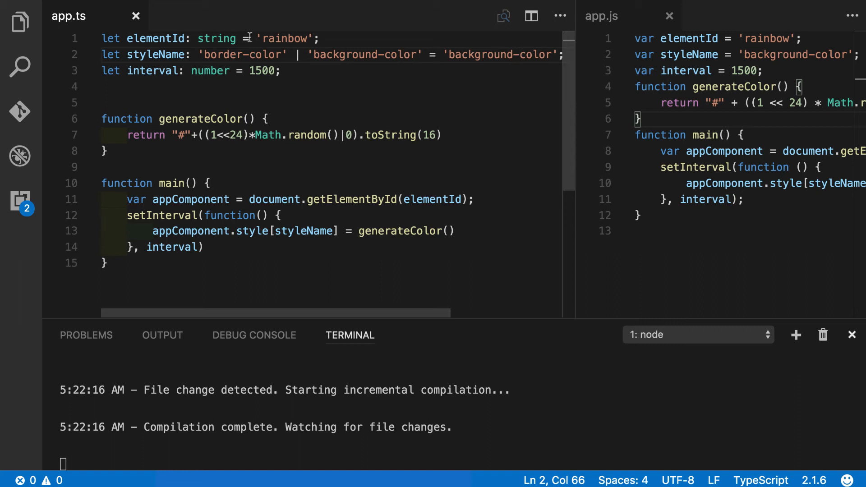
{"action": "double_click", "coordinate": [240, 54]}
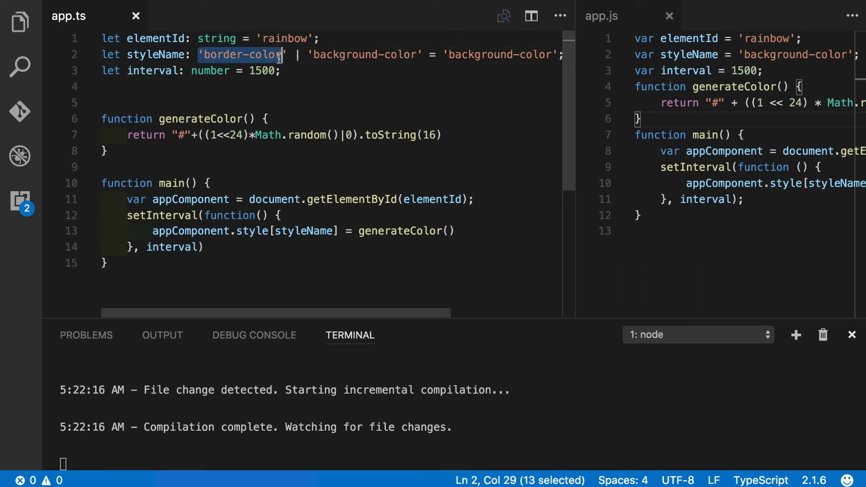
{"action": "left_click_drag", "start_coordinate": [282, 55], "coordinate": [423, 55]}
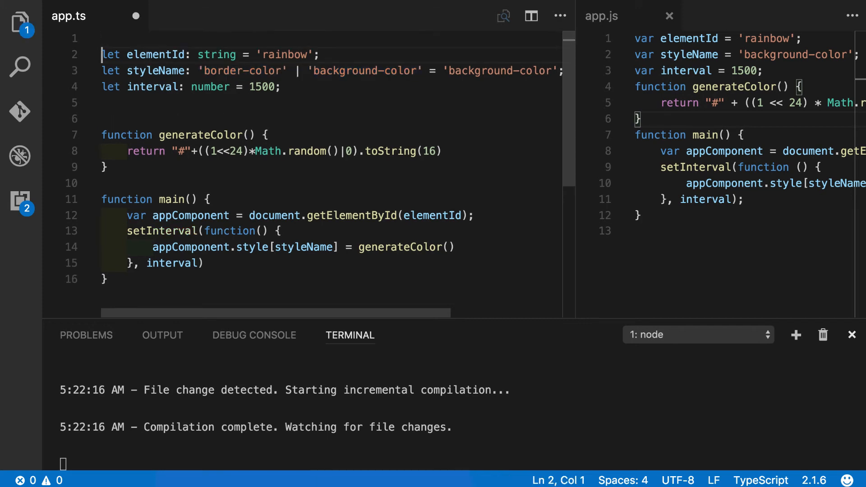
Step: Define type validStyleName = 'border-color' | 'background-color' on line 1
{"action": "left_click", "coordinate": [110, 37]}
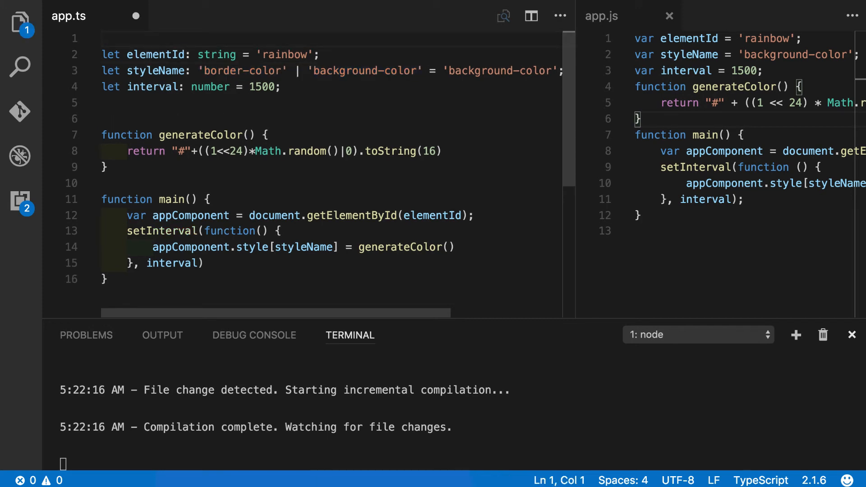
{"action": "type", "text": "type"}
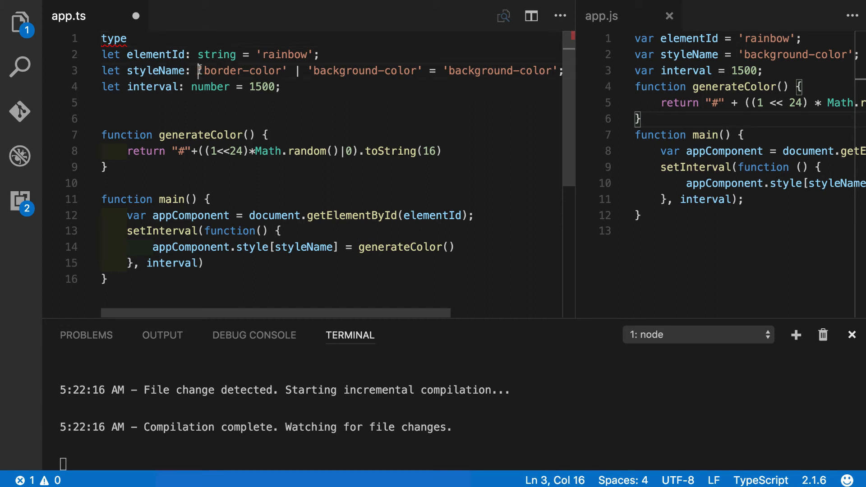
{"action": "left_click_drag", "start_coordinate": [199, 71], "coordinate": [422, 71]}
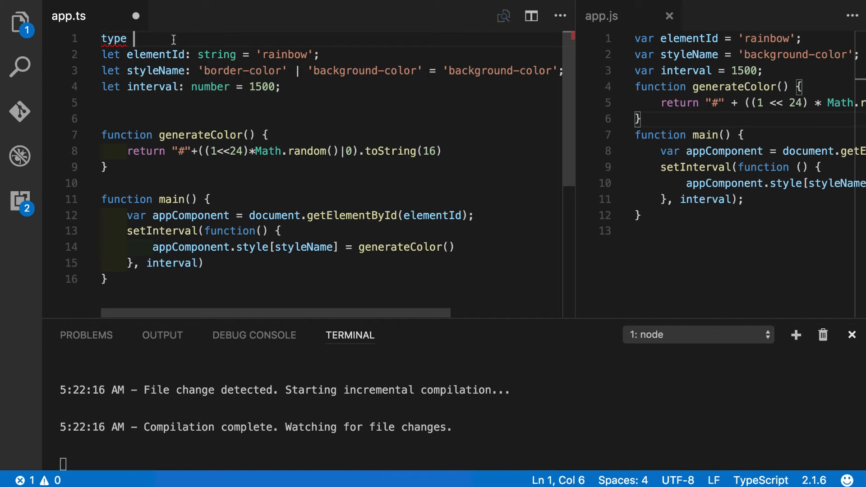
{"action": "type", "text": "vali"}
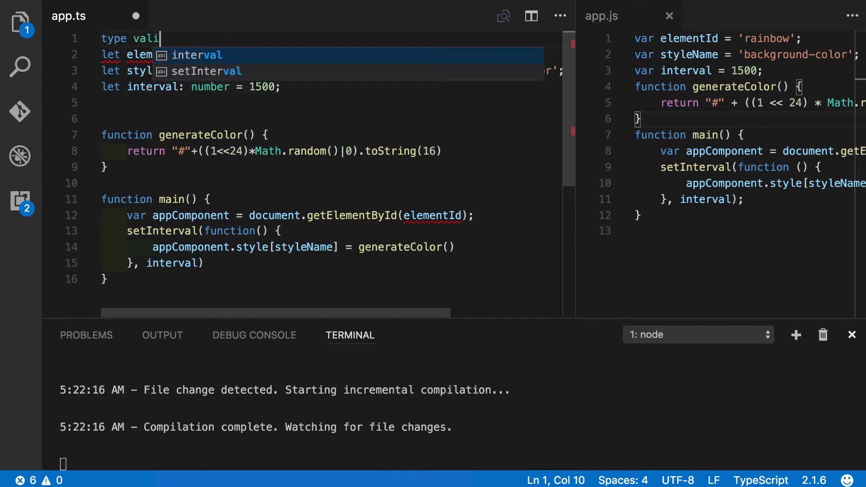
{"action": "type", "text": "dStyleName"}
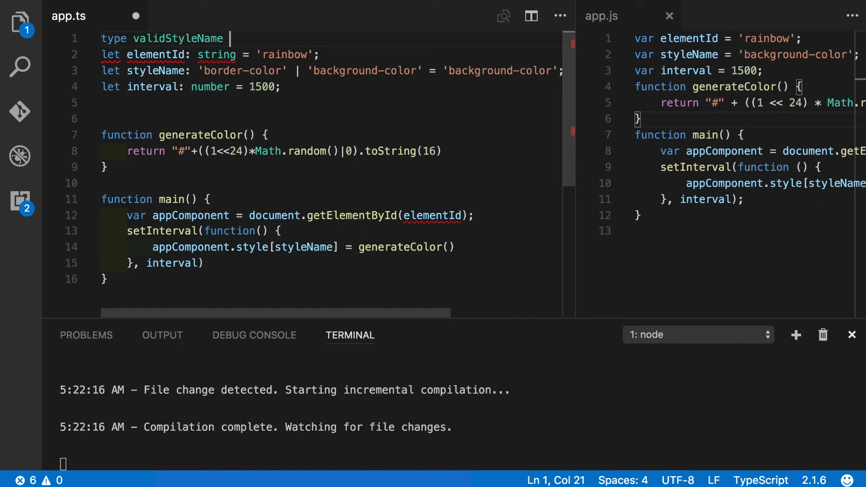
{"action": "type", "text": "="}
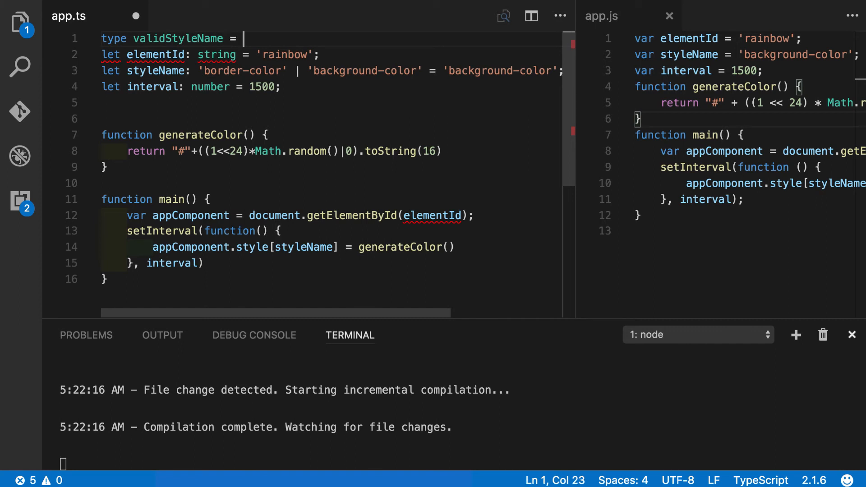
{"action": "type", "text": "'border-color' | 'background-color'"}
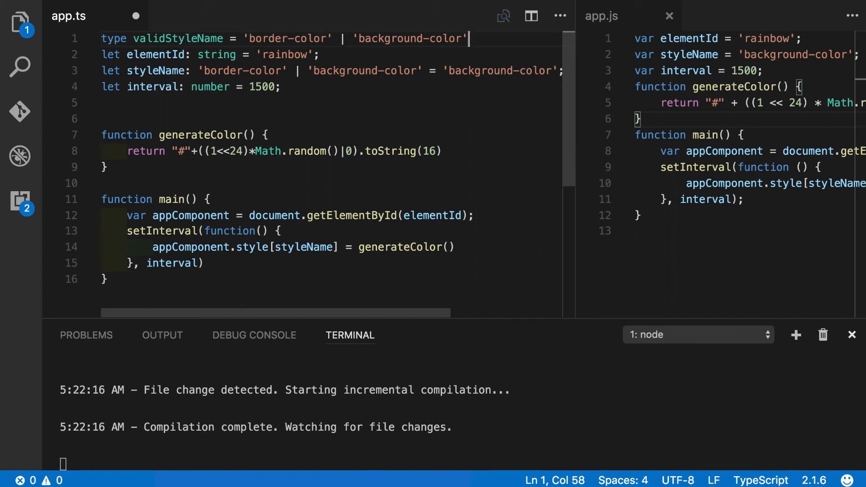
Step: Capitalize the alias to ValidStyleName and use it as styleName's type
{"action": "double_click", "coordinate": [177, 38]}
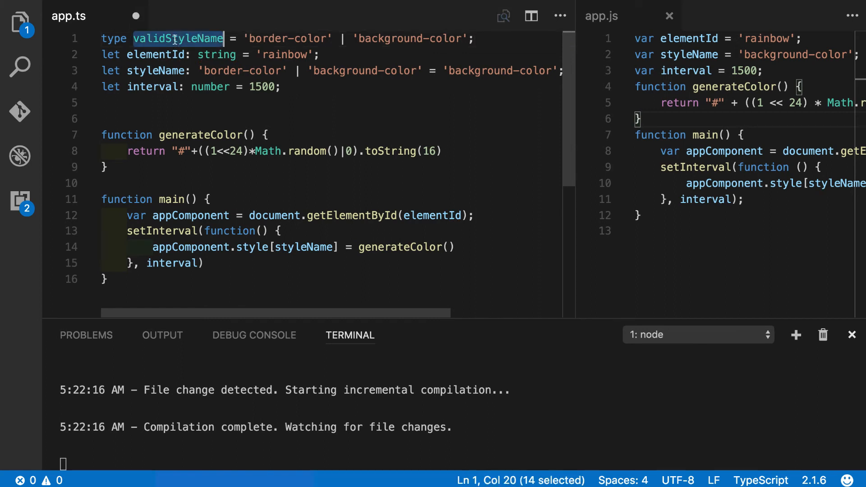
{"action": "left_click", "coordinate": [156, 54]}
{"action": "type", "text": "V"}
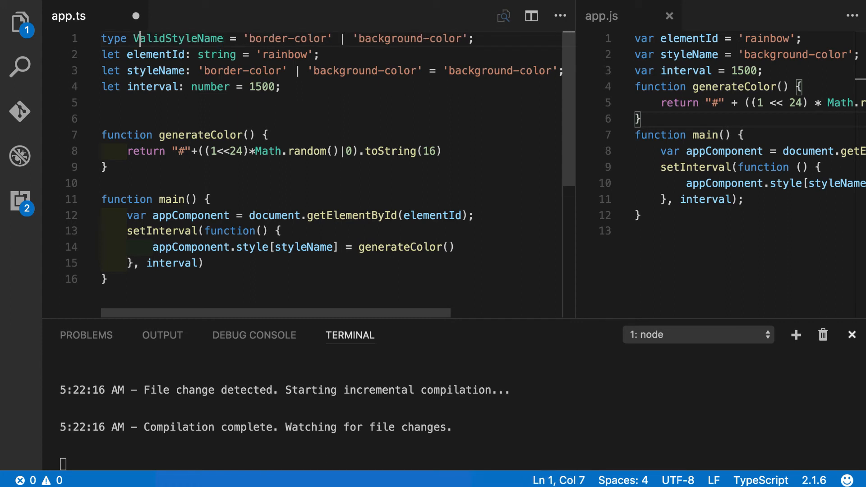
{"action": "double_click", "coordinate": [177, 38]}
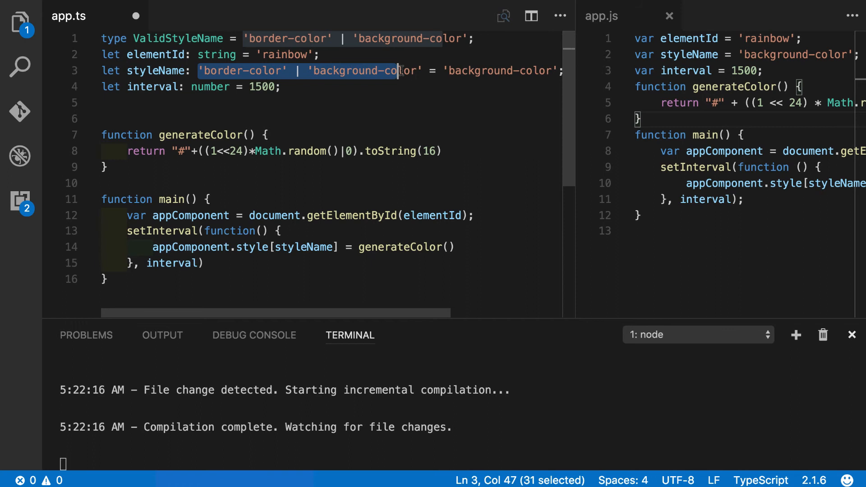
{"action": "type", "text": "ValidStyleName = 'color';"}
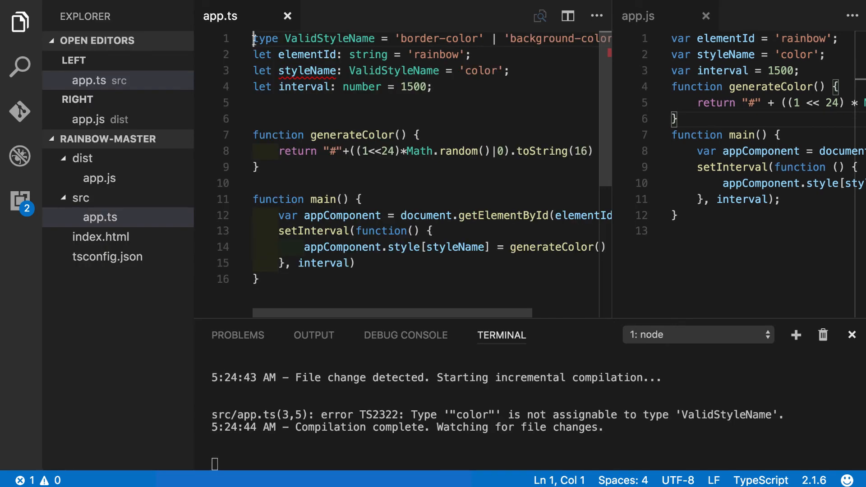
Step: Export the ValidStyleName type, then inspect app.js's emitted styleName line and the TS2322 error
{"action": "type", "text": "e"}
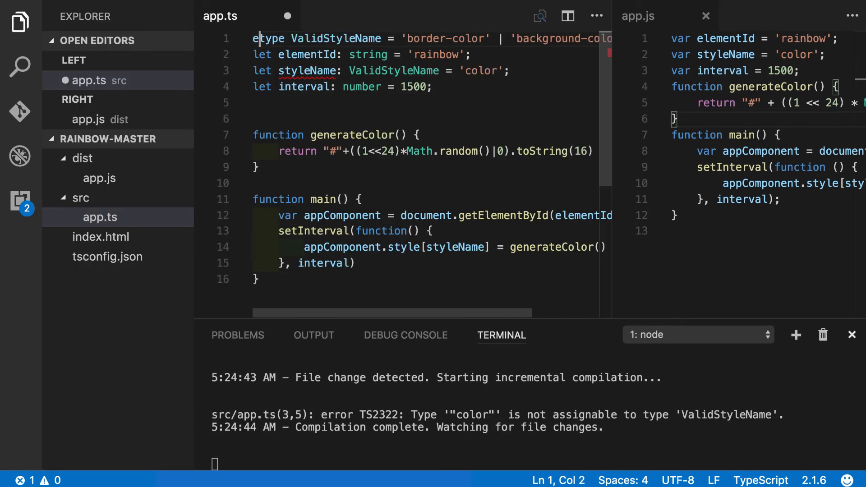
{"action": "type", "text": "export"}
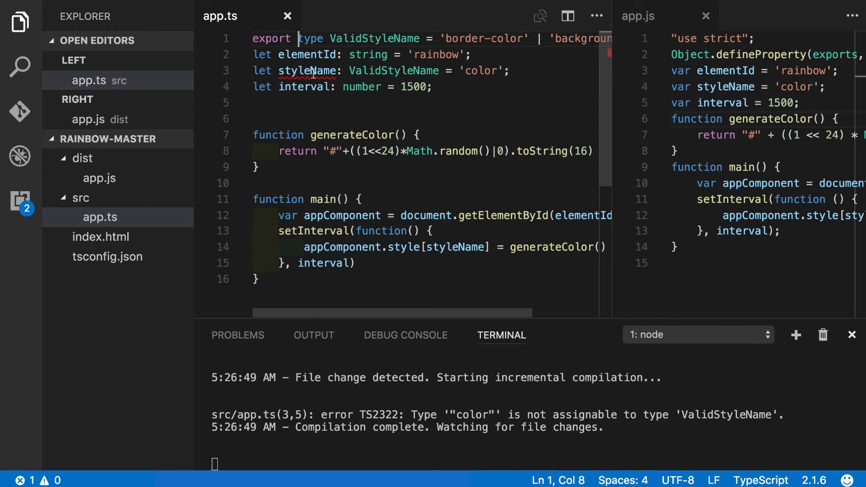
{"action": "mouse_move", "coordinate": [505, 172]}
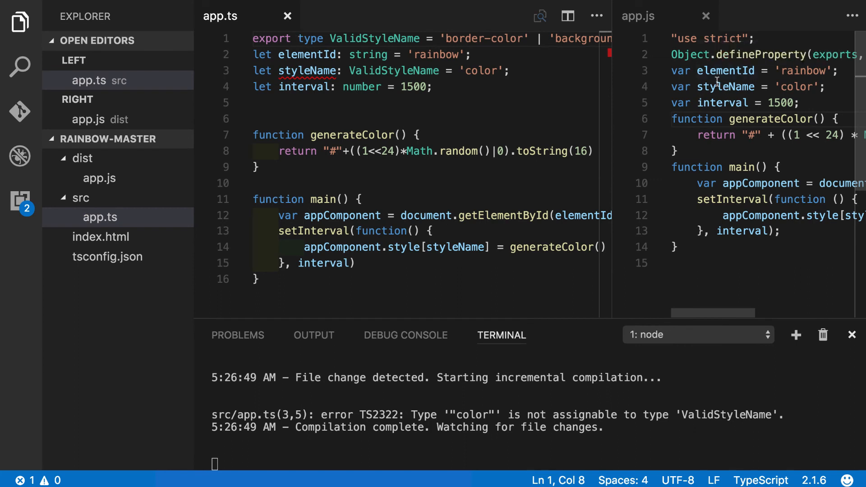
{"action": "double_click", "coordinate": [724, 87]}
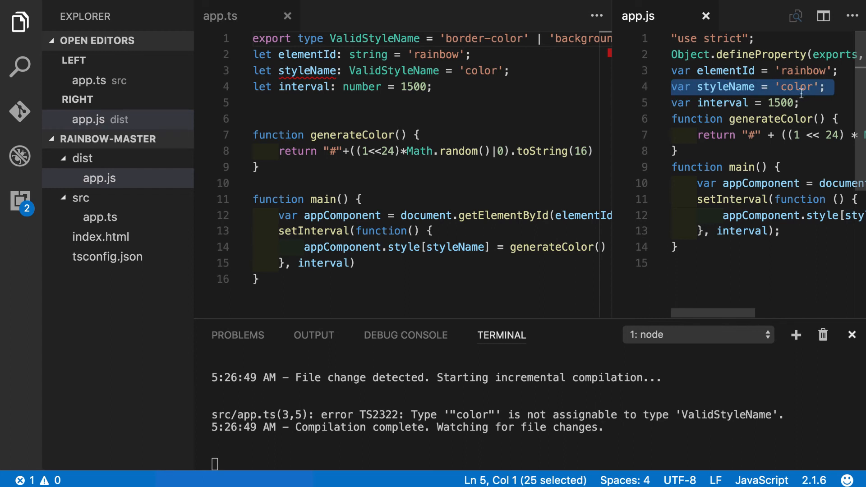
{"action": "mouse_move", "coordinate": [610, 112]}
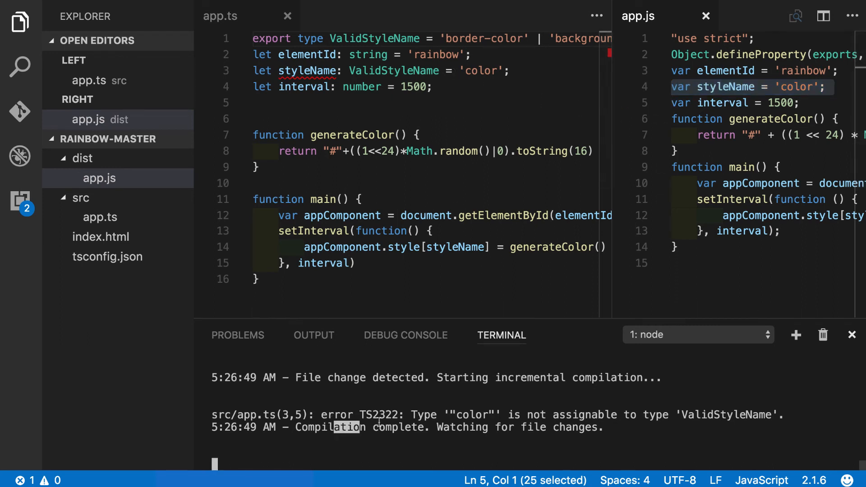
{"action": "left_click_drag", "start_coordinate": [334, 428], "coordinate": [604, 427]}
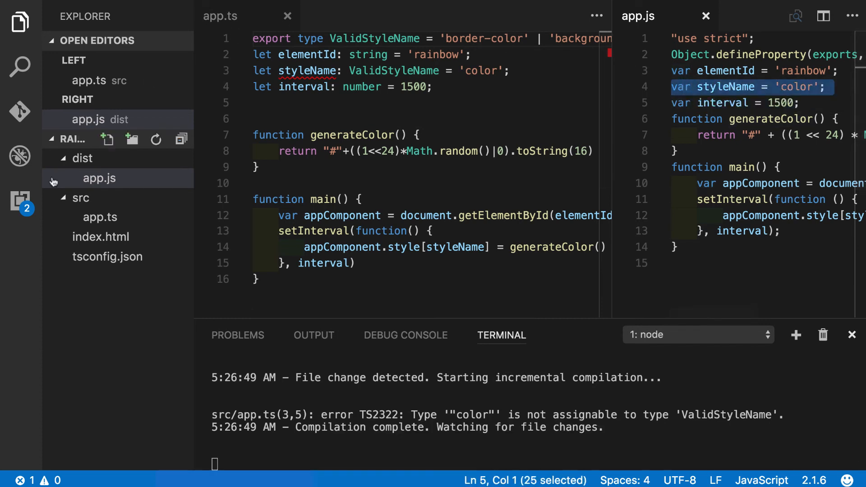
{"action": "mouse_move", "coordinate": [100, 216]}
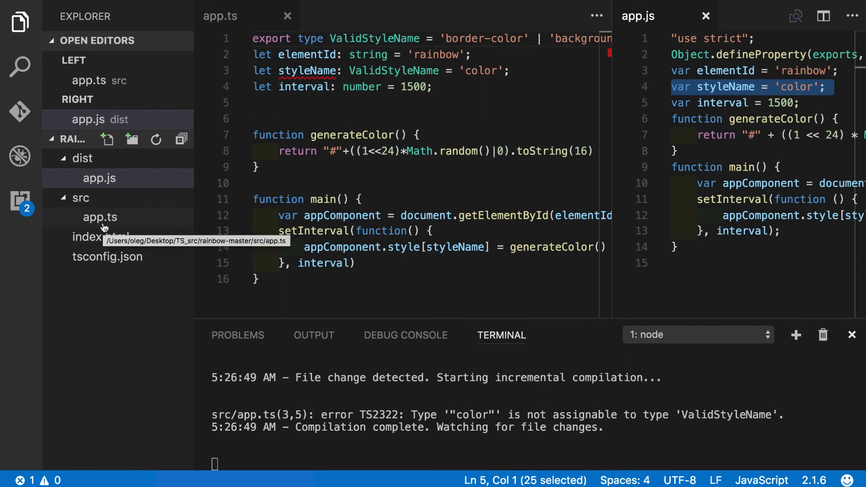
{"action": "mouse_move", "coordinate": [107, 256]}
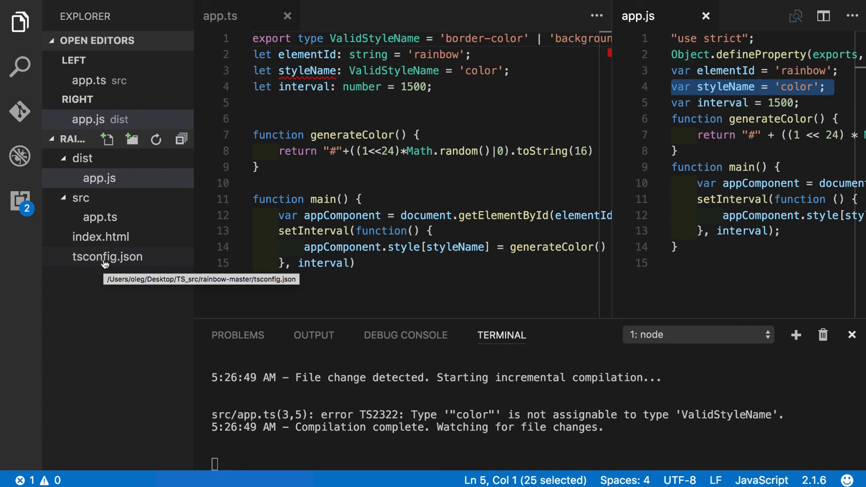
Step: Add "noEmitOnError": true to tsconfig.json's compiler options, then return to app.ts
{"action": "left_click", "coordinate": [109, 257]}
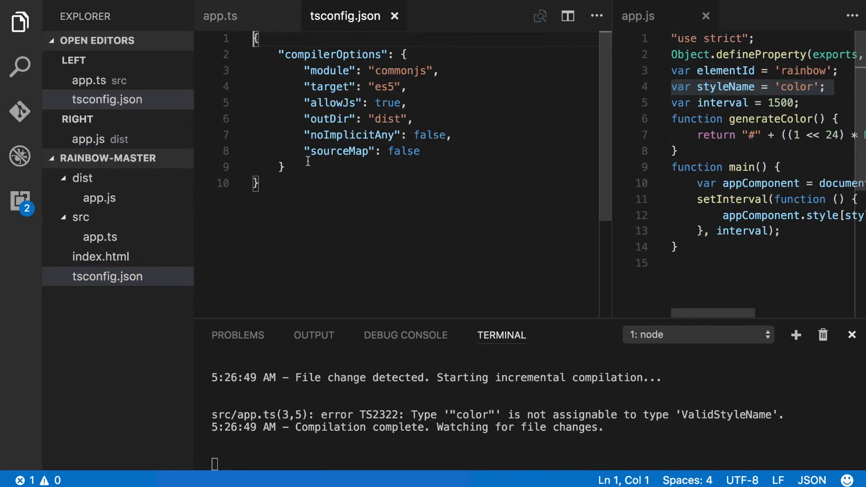
{"action": "type", "text": ",\\"}
{"action": "type", "text": "\"noEmitOnError\": false"}
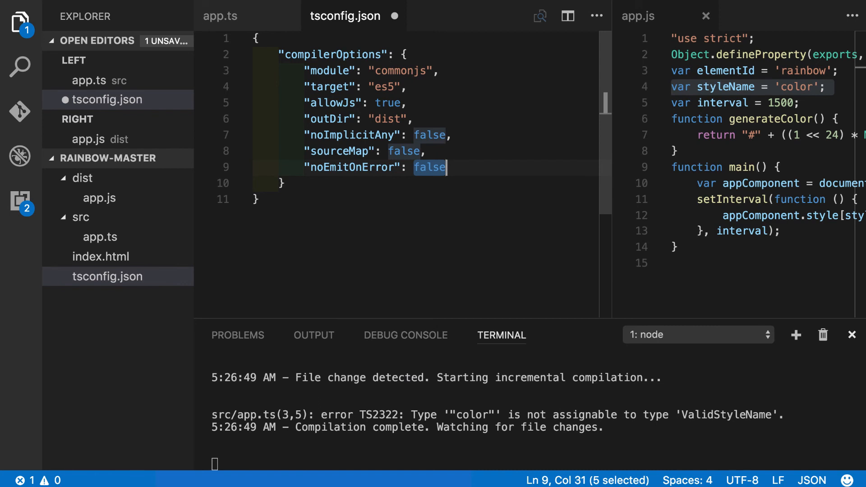
{"action": "key", "text": "Delete"}
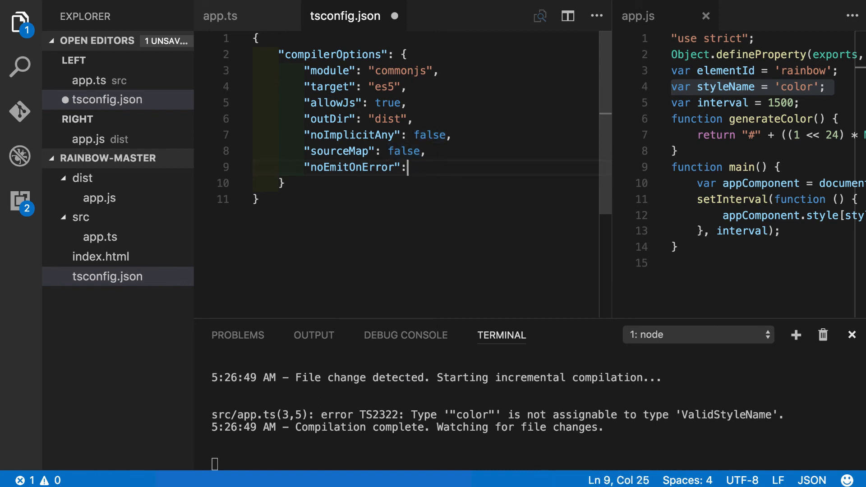
{"action": "type", "text": "tru"}
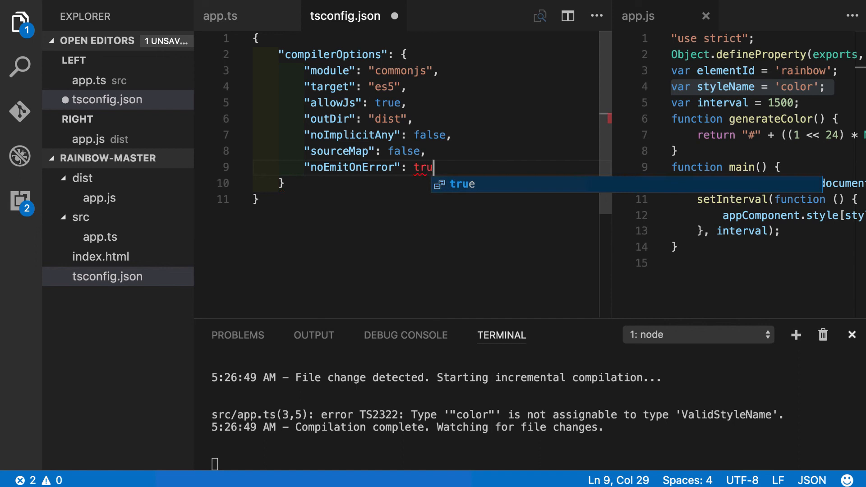
{"action": "left_click", "coordinate": [220, 15]}
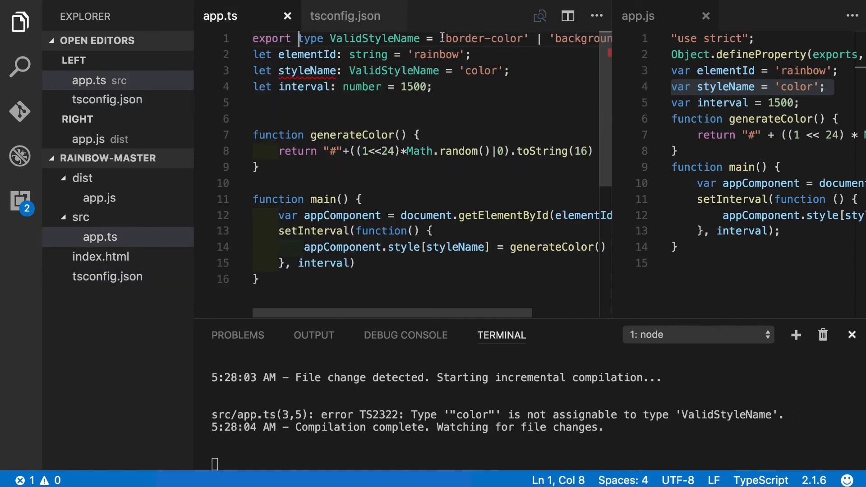
Step: Assign 'border-color' to styleName, then revert it to 'color'
{"action": "left_click", "coordinate": [442, 38]}
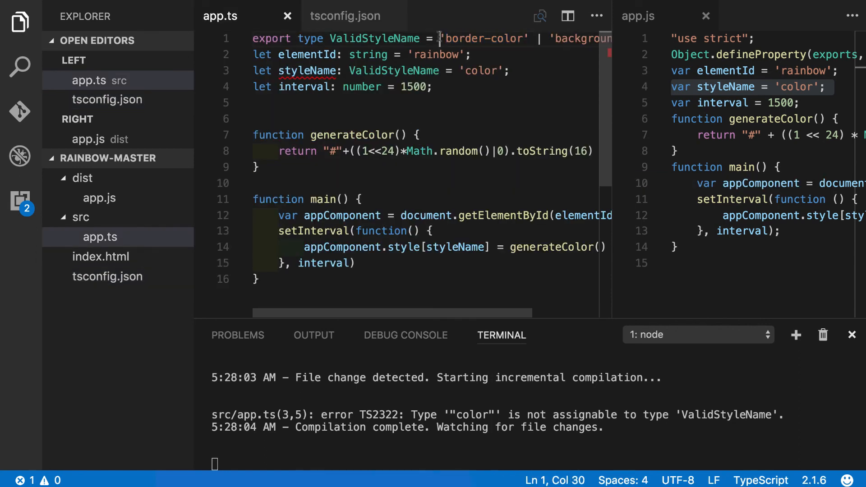
{"action": "double_click", "coordinate": [483, 38]}
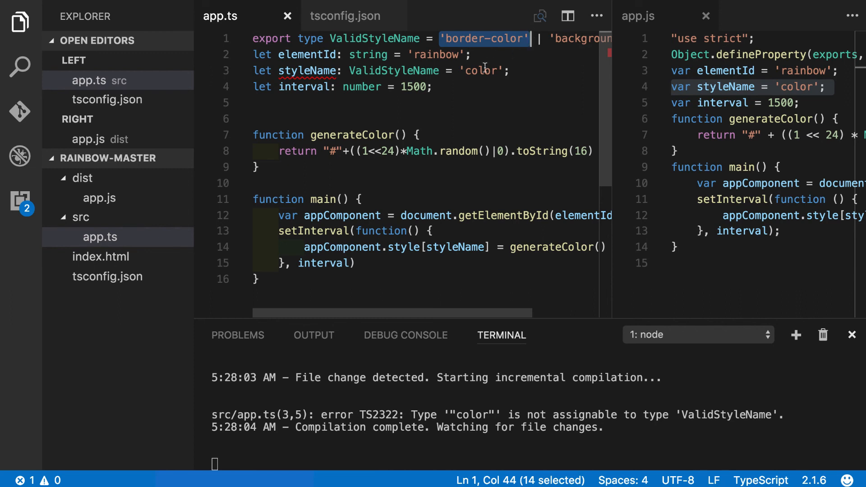
{"action": "type", "text": "'border-color'"}
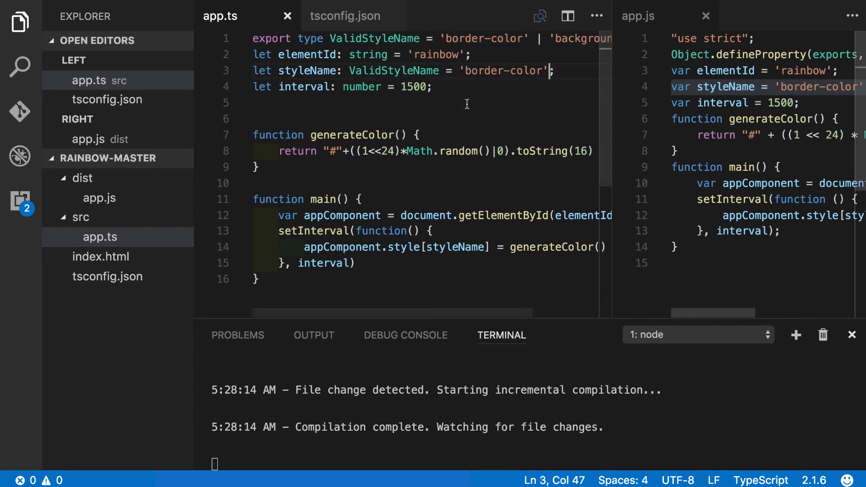
{"action": "mouse_move", "coordinate": [771, 125]}
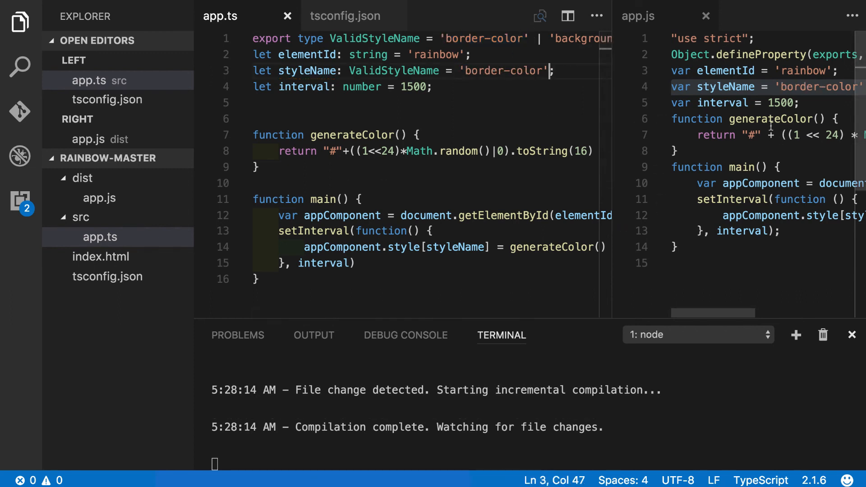
{"action": "scroll", "scroll_direction": "right", "scroll_amount": 3}
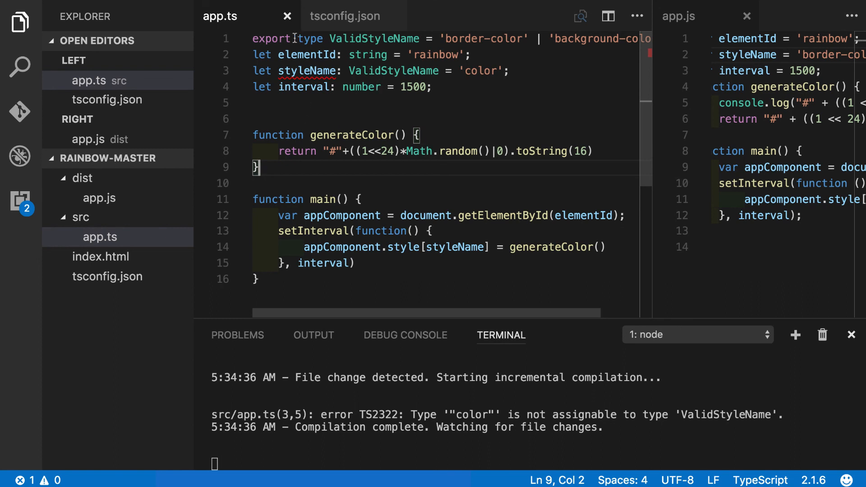
Step: Delete export from ValidStyleName and change styleName's value to 'background-color'
{"action": "double_click", "coordinate": [271, 39]}
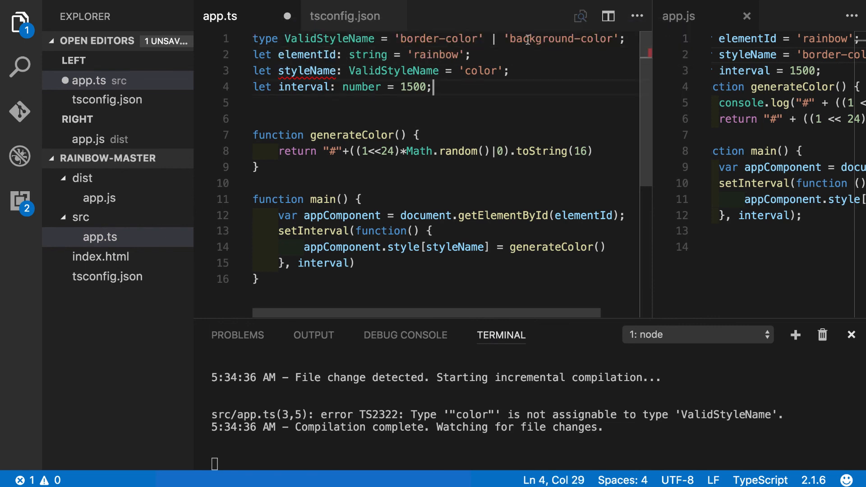
{"action": "double_click", "coordinate": [561, 38]}
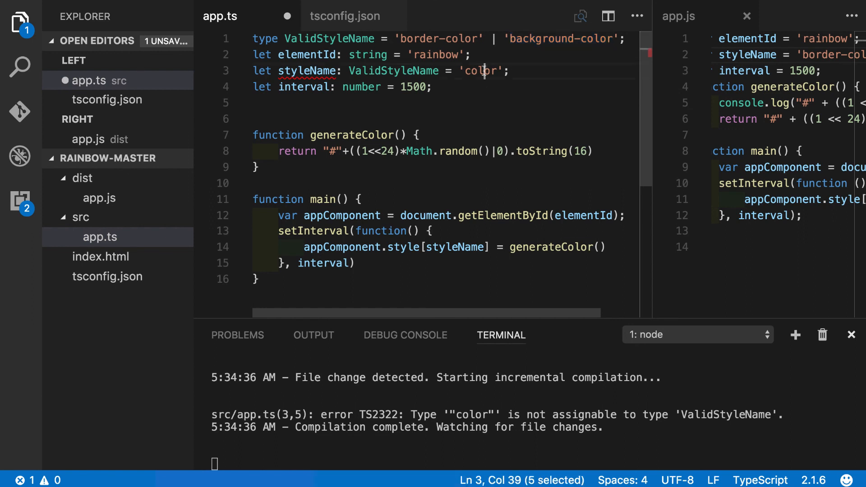
{"action": "type", "text": "background-color"}
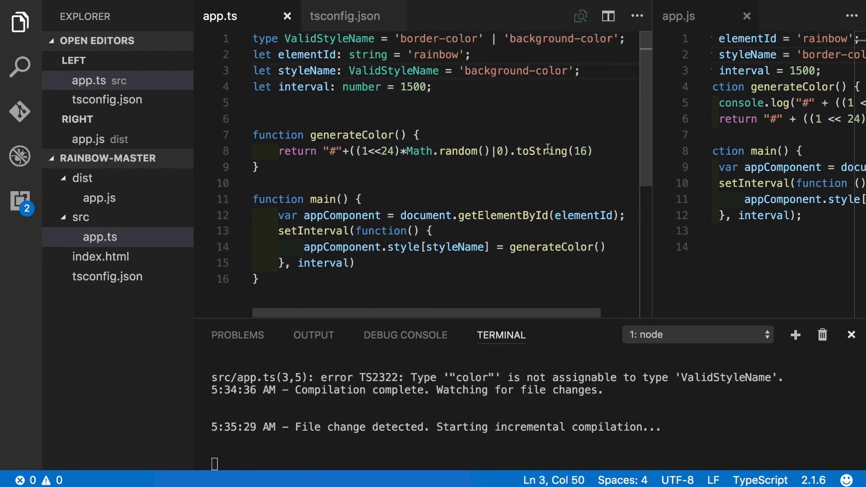